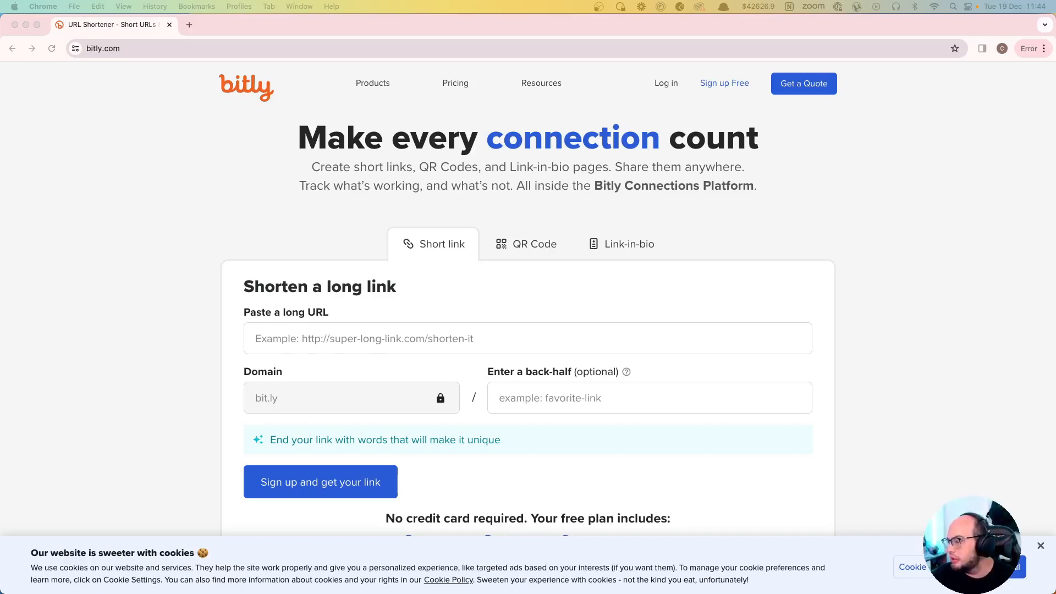
pyautogui.moveTo(231, 195)
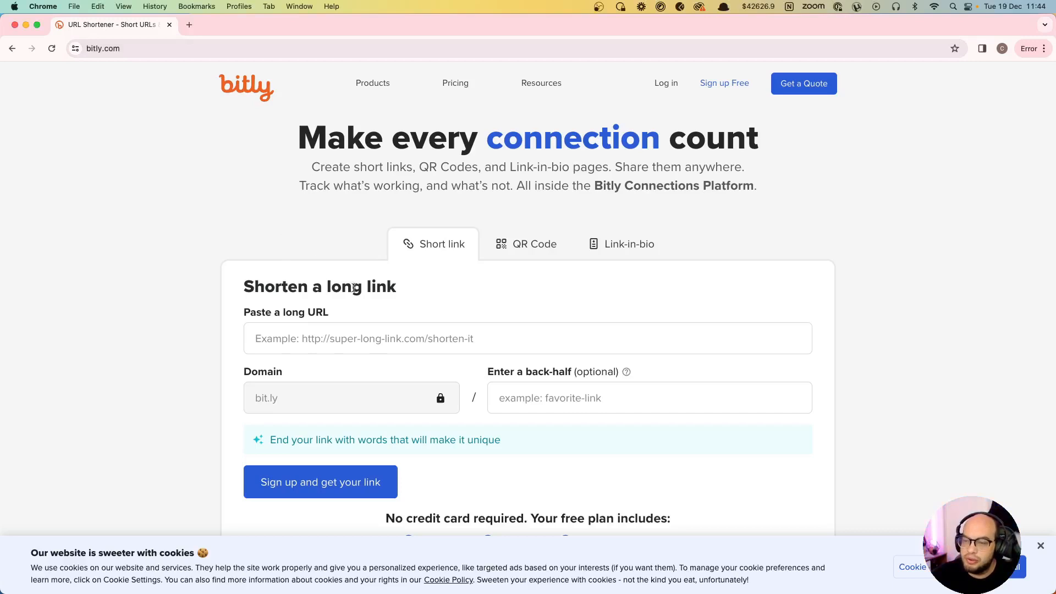
pyautogui.scroll(-3)
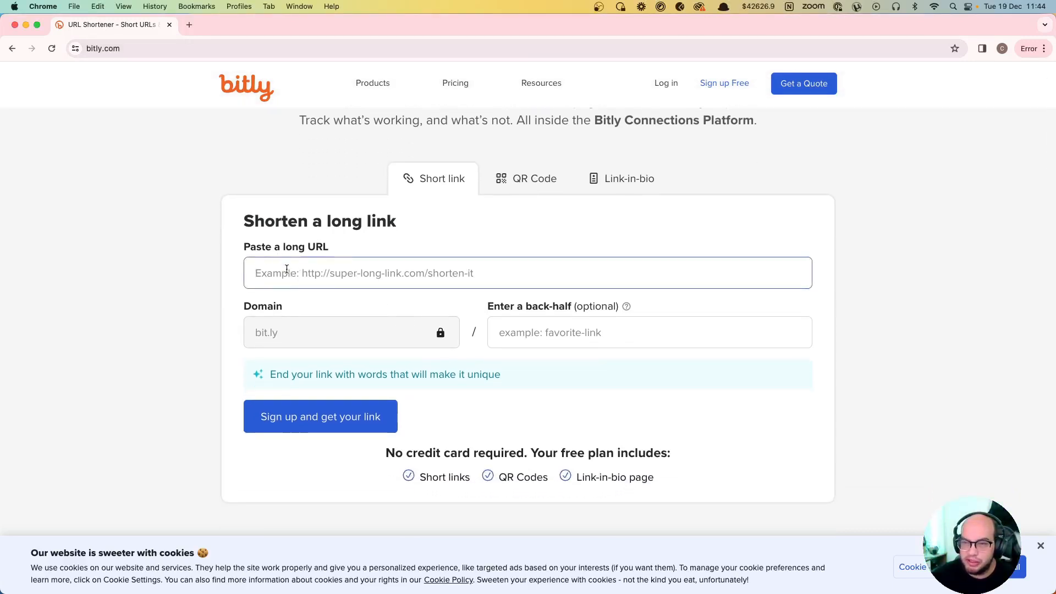
pyautogui.write('http://google.com')
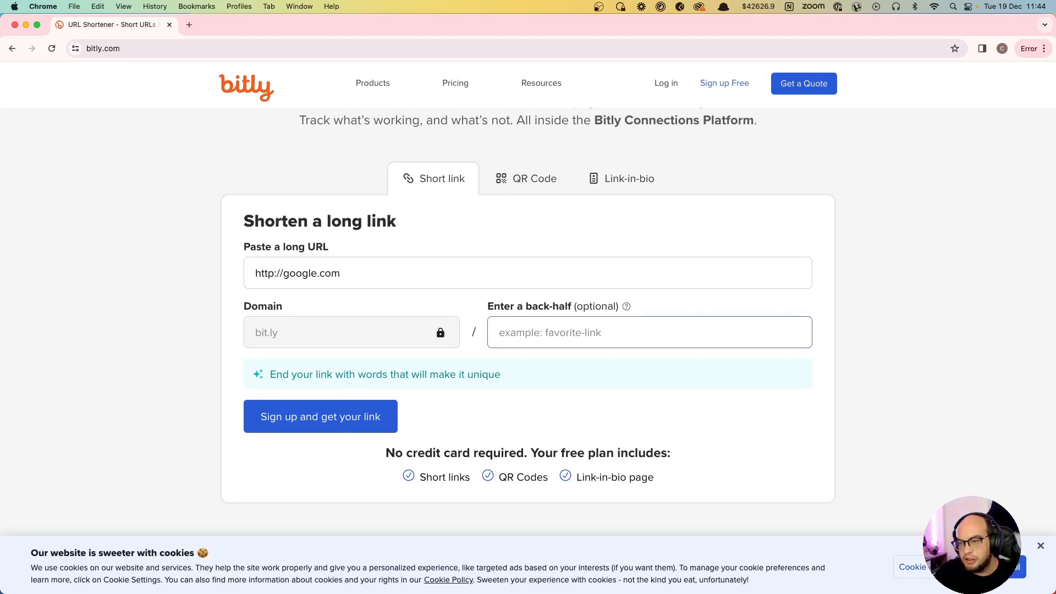
pyautogui.doubleClick(330, 273)
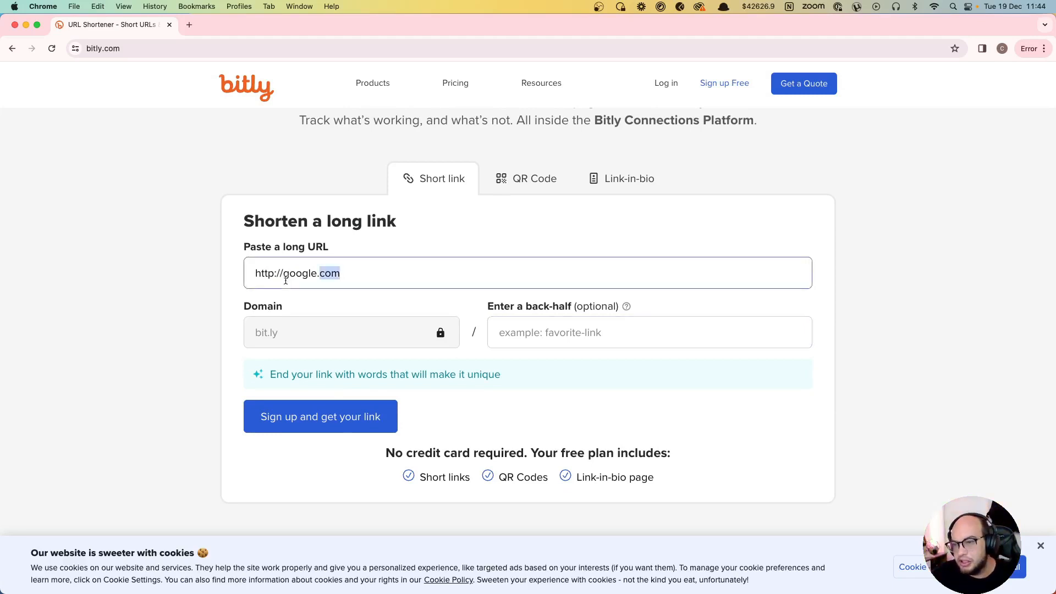
pyautogui.click(650, 332)
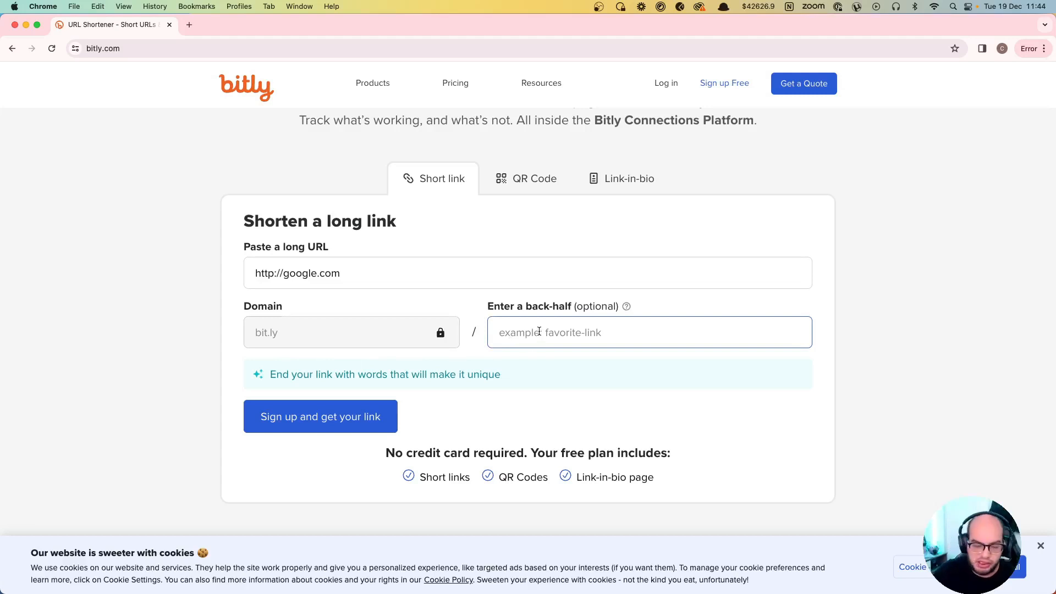
pyautogui.write('gog')
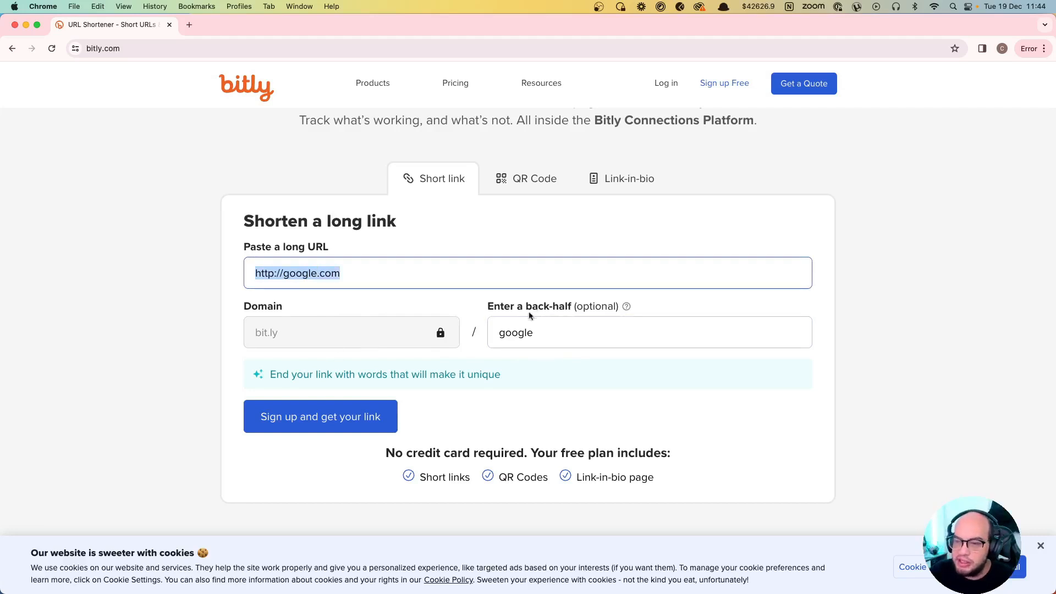
pyautogui.moveTo(240, 104)
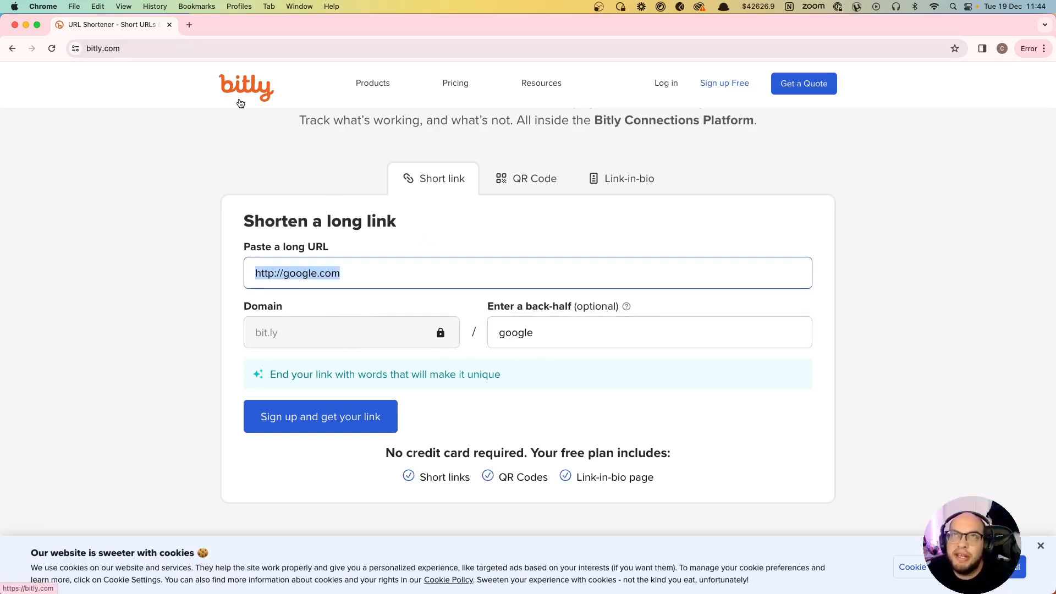
pyautogui.moveTo(237, 132)
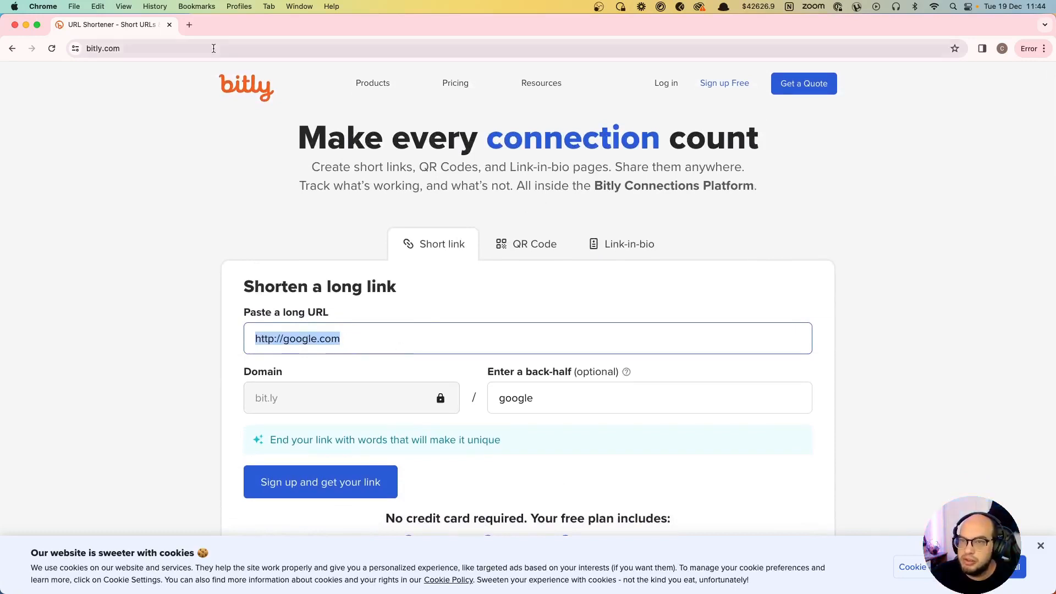
# Open dev.bitly.com, scroll to 'Shorten your first link', and follow its access-token link.
pyautogui.write('https://devbbitly.com')
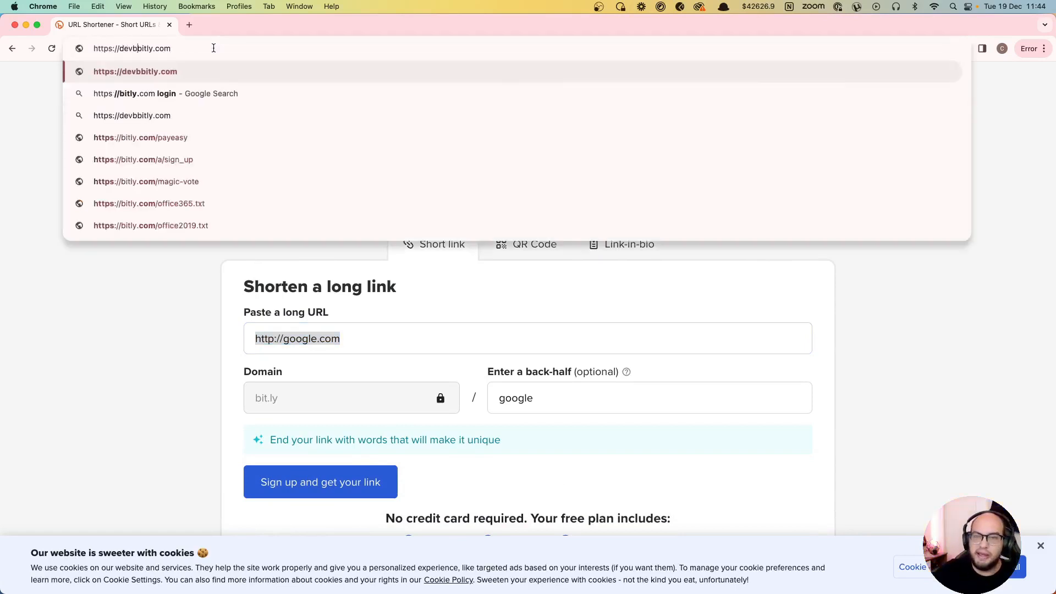
pyautogui.press('Enter')
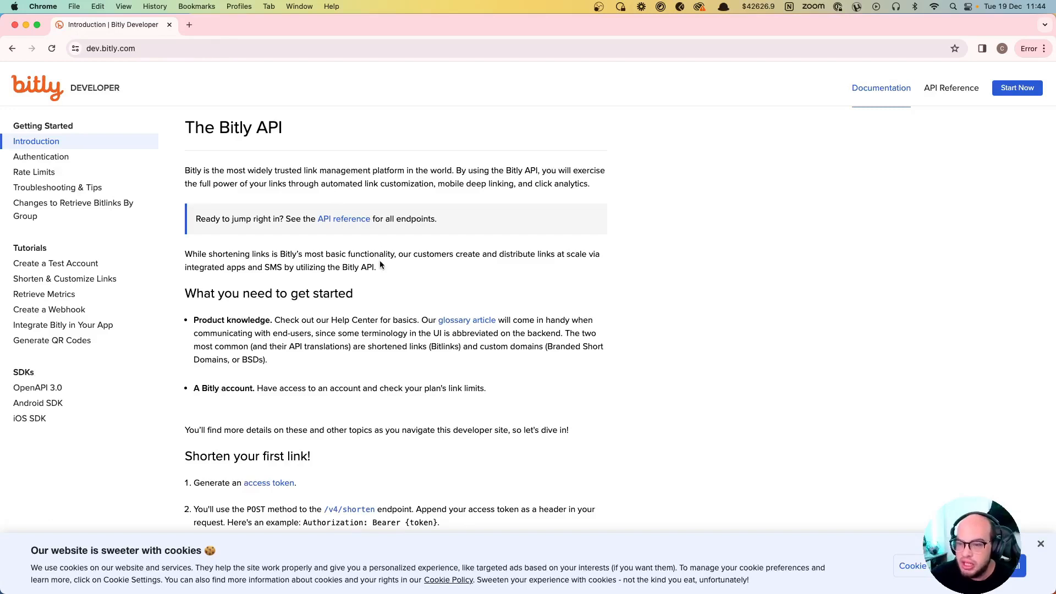
pyautogui.scroll(-3)
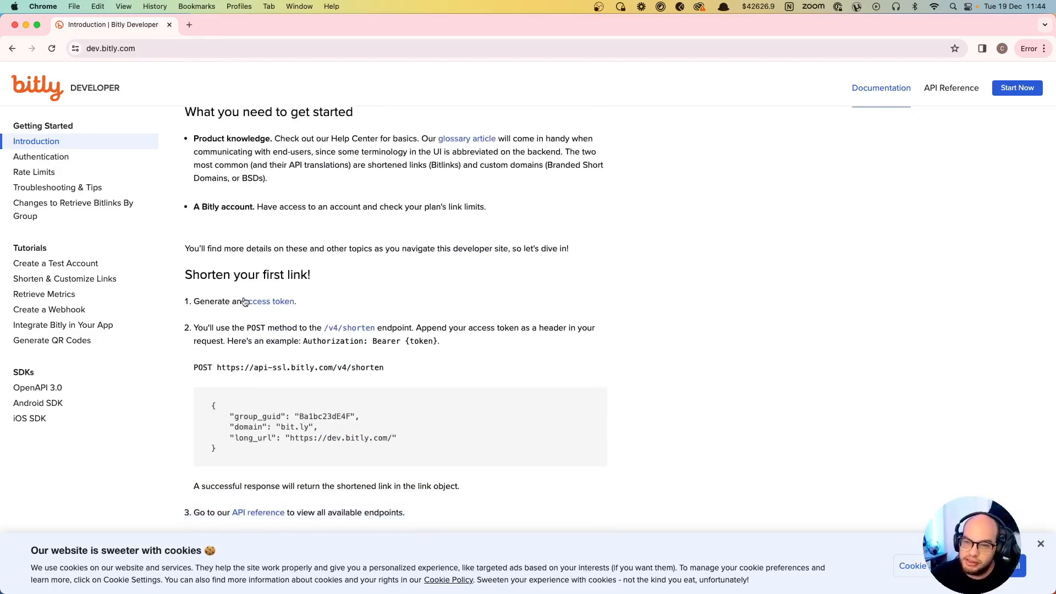
pyautogui.doubleClick(212, 302)
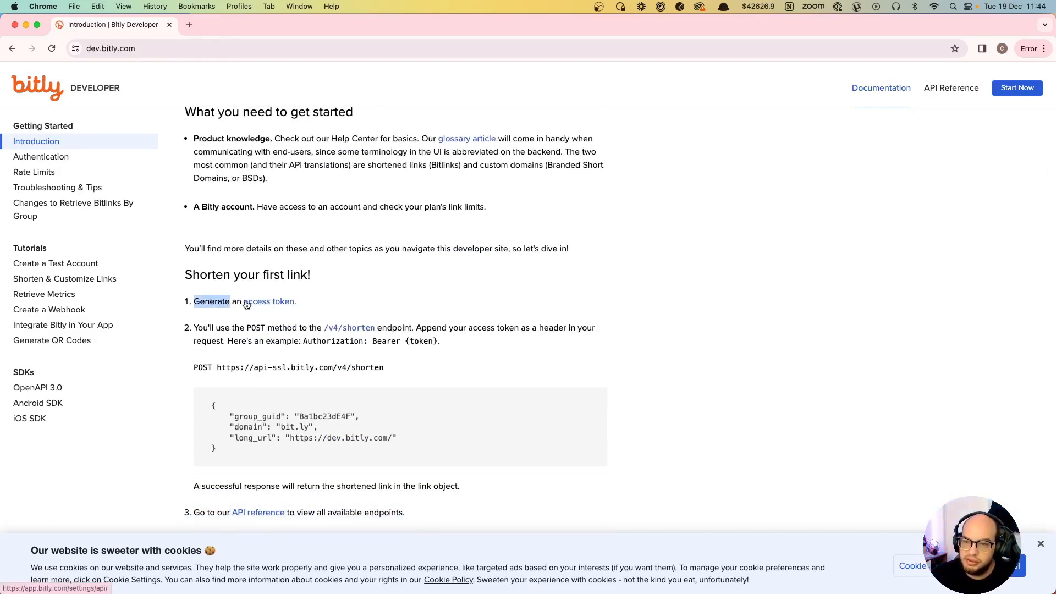
pyautogui.click(212, 301)
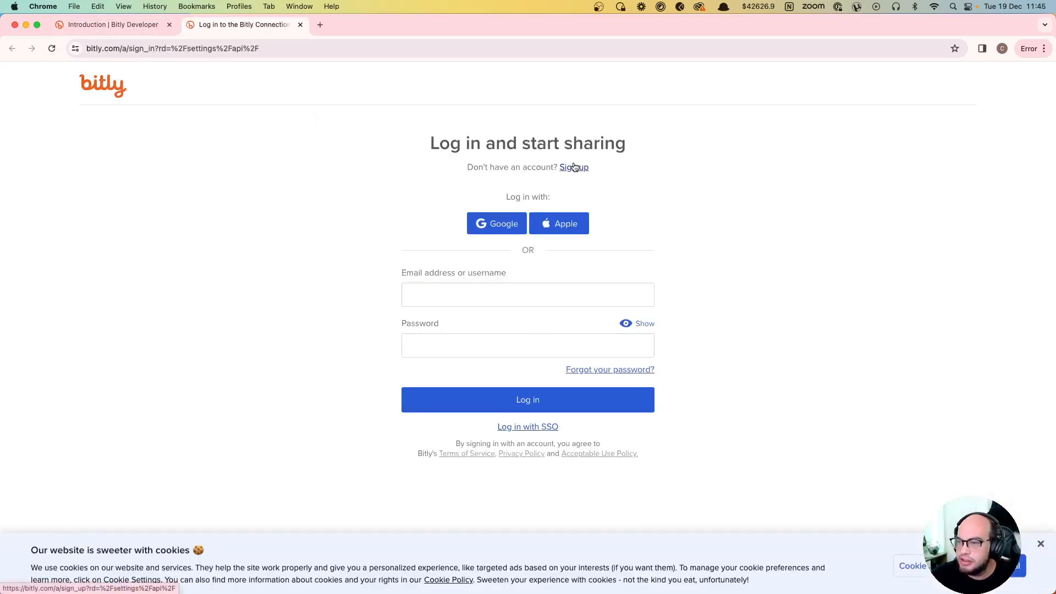
# Register via email sign-up with username 'Coding', a codingwithado email address, and a password.
pyautogui.click(573, 167)
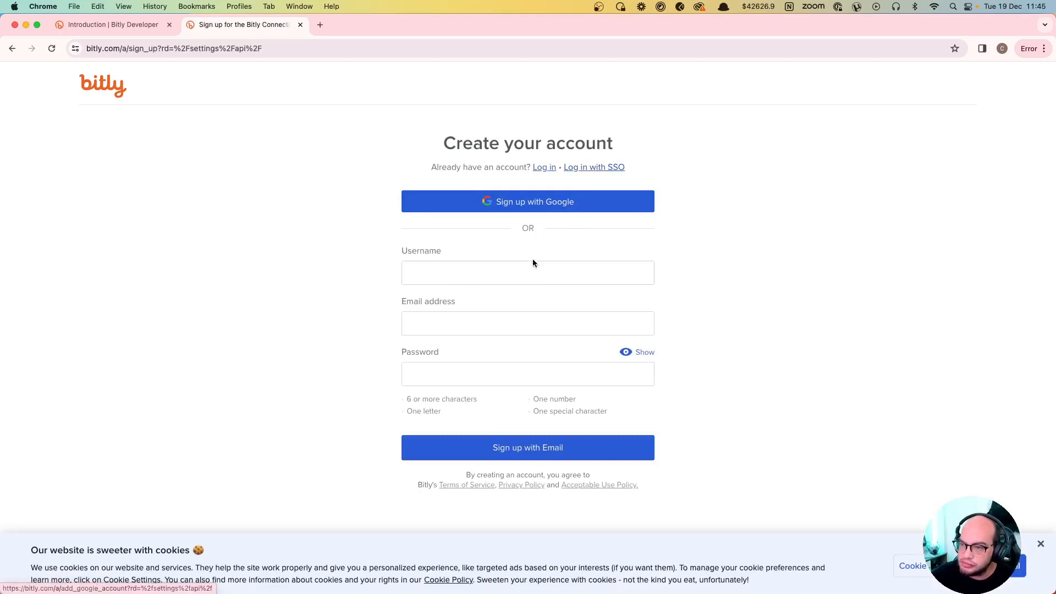
pyautogui.write('Codingwithado')
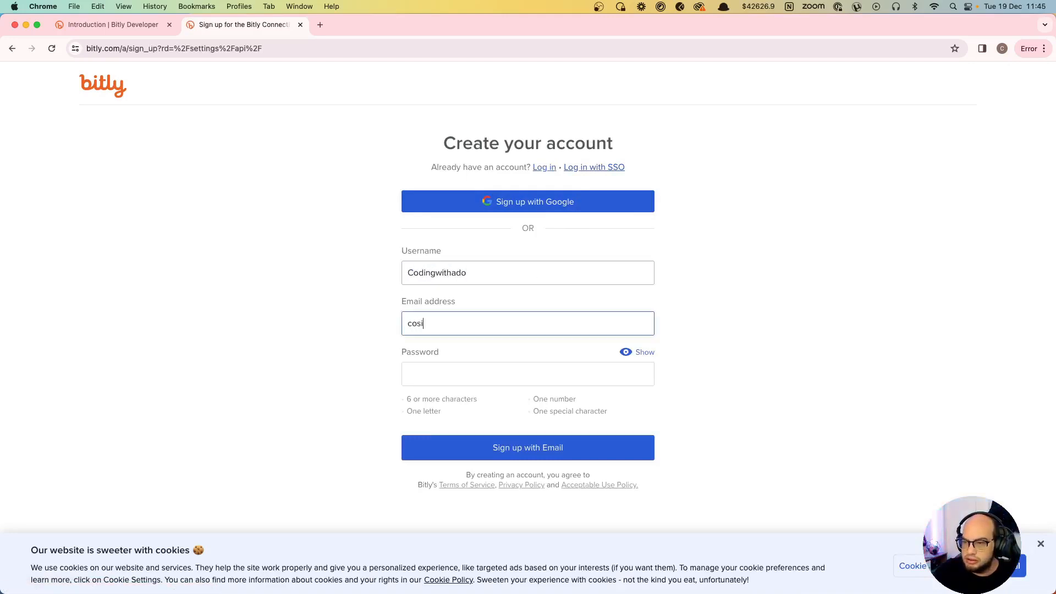
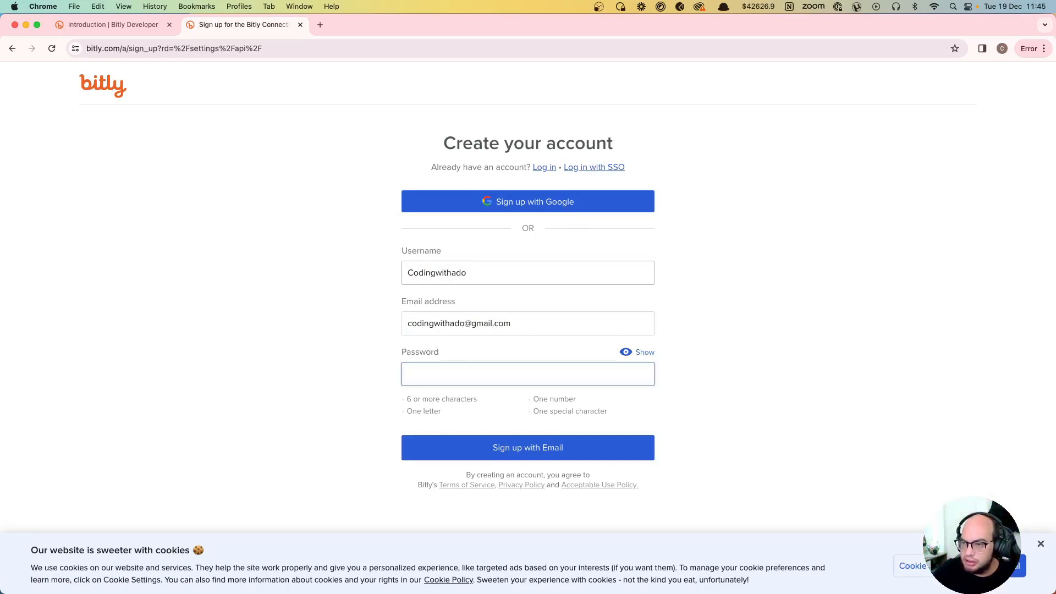
pyautogui.doubleClick(501, 324)
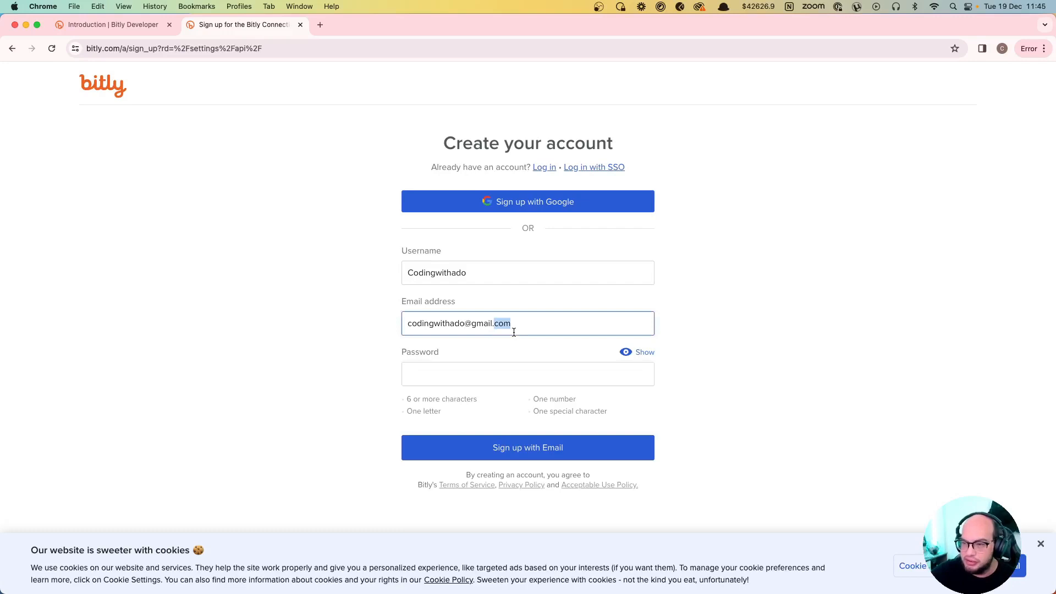
pyautogui.click(527, 373)
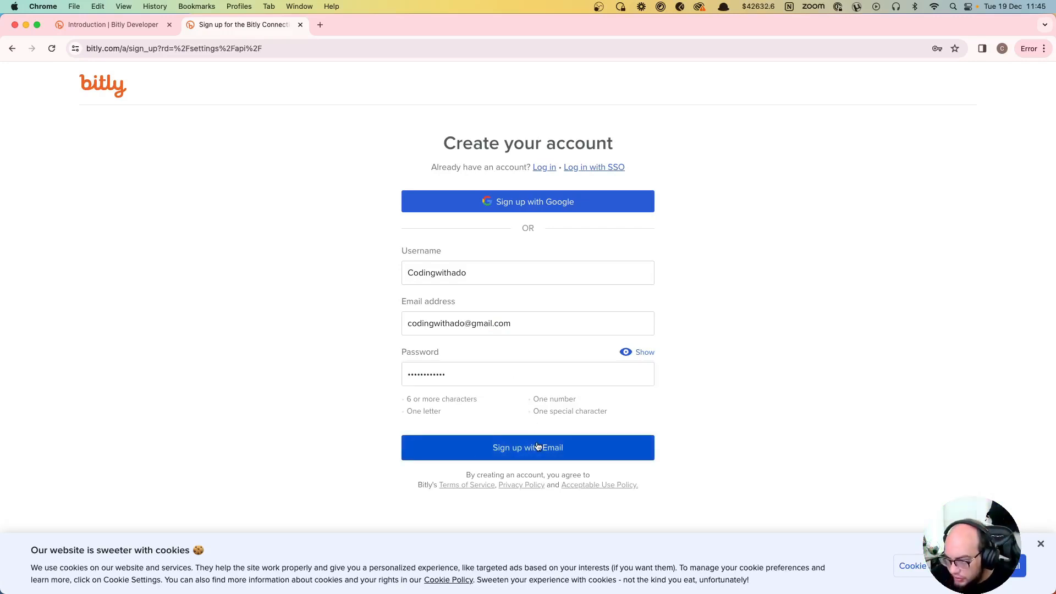
pyautogui.click(528, 448)
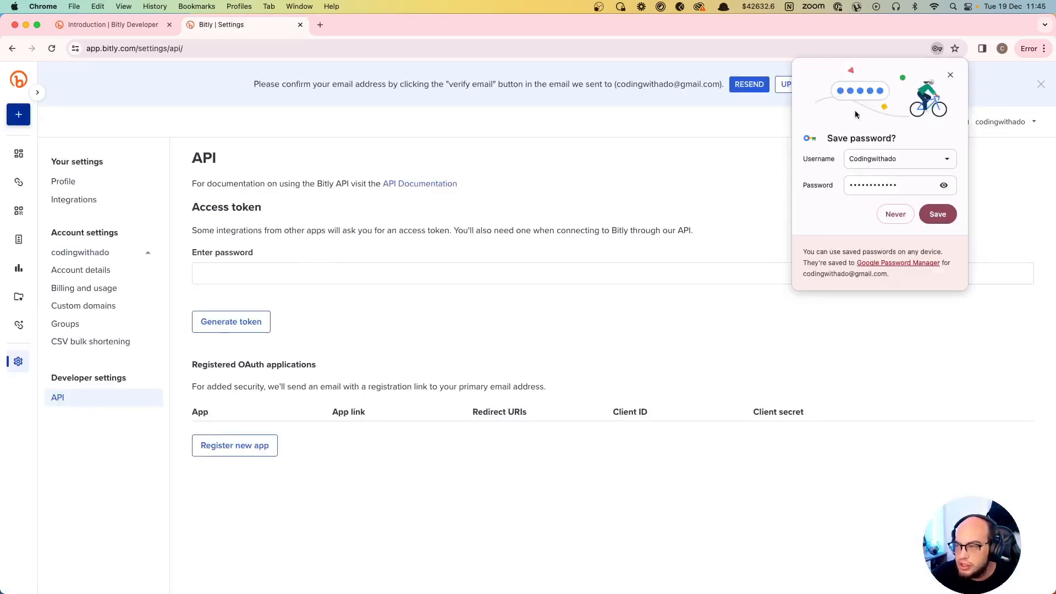
# Dismiss Chrome's save-password popup and enter the password under Access token.
pyautogui.click(413, 267)
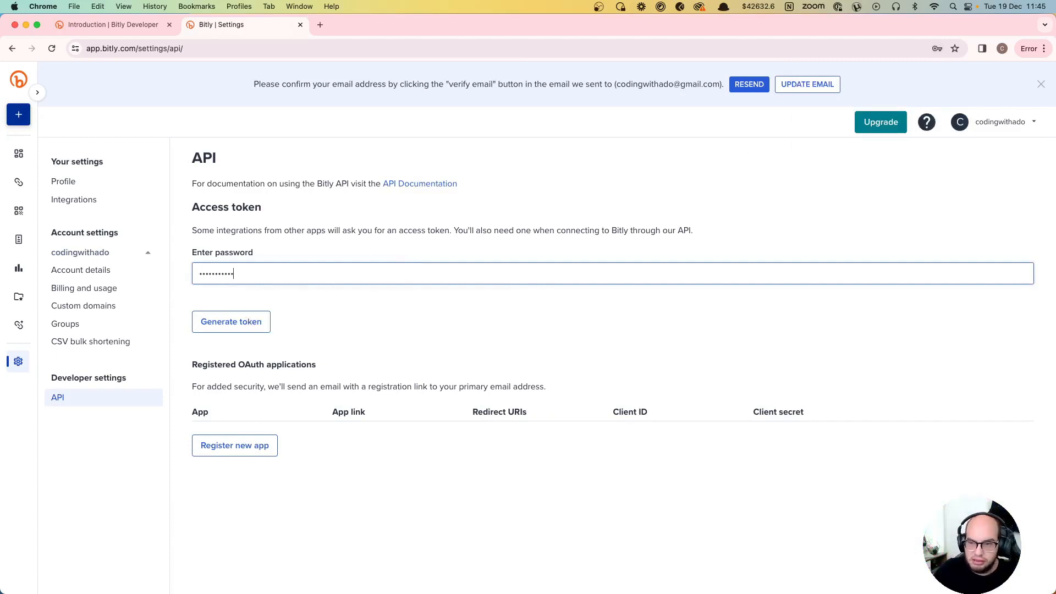
pyautogui.click(231, 321)
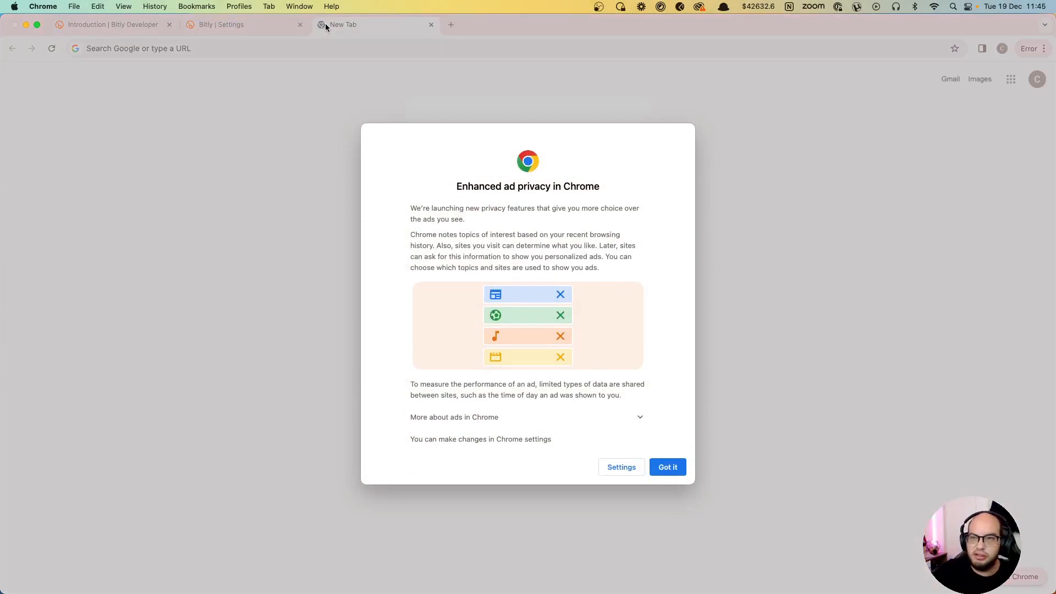
# Open Gmail and use Bitly's spam-folder verification email to verify the address.
pyautogui.click(668, 467)
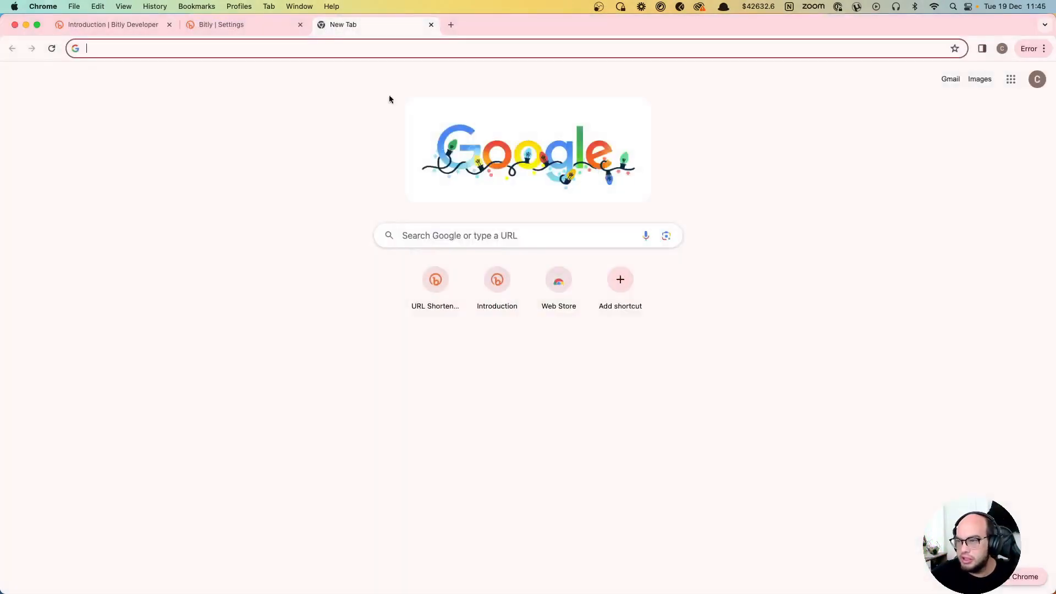
pyautogui.write('gmail')
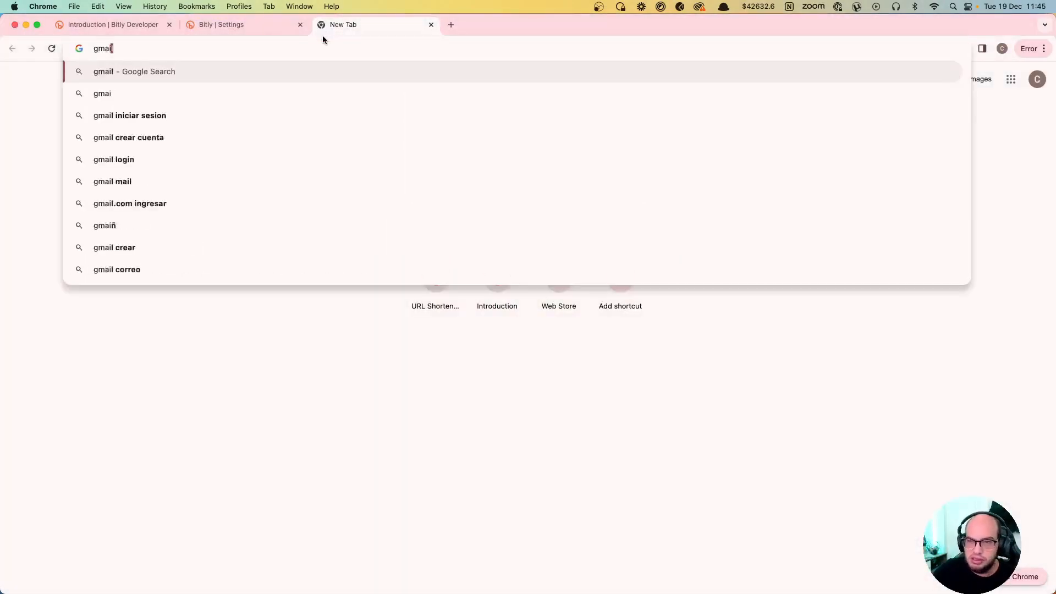
pyautogui.press('Enter')
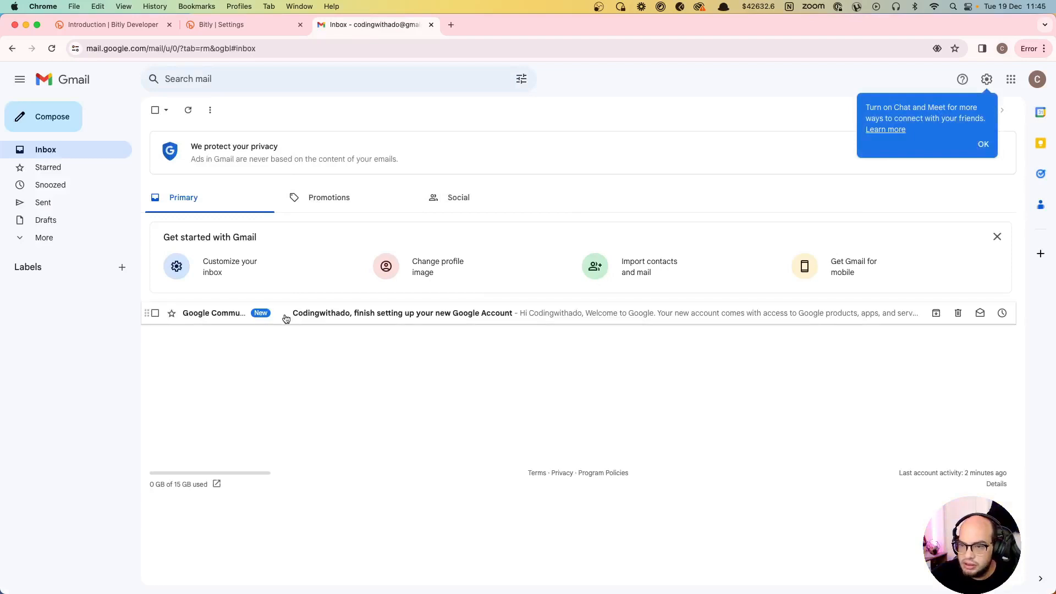
pyautogui.moveTo(59, 222)
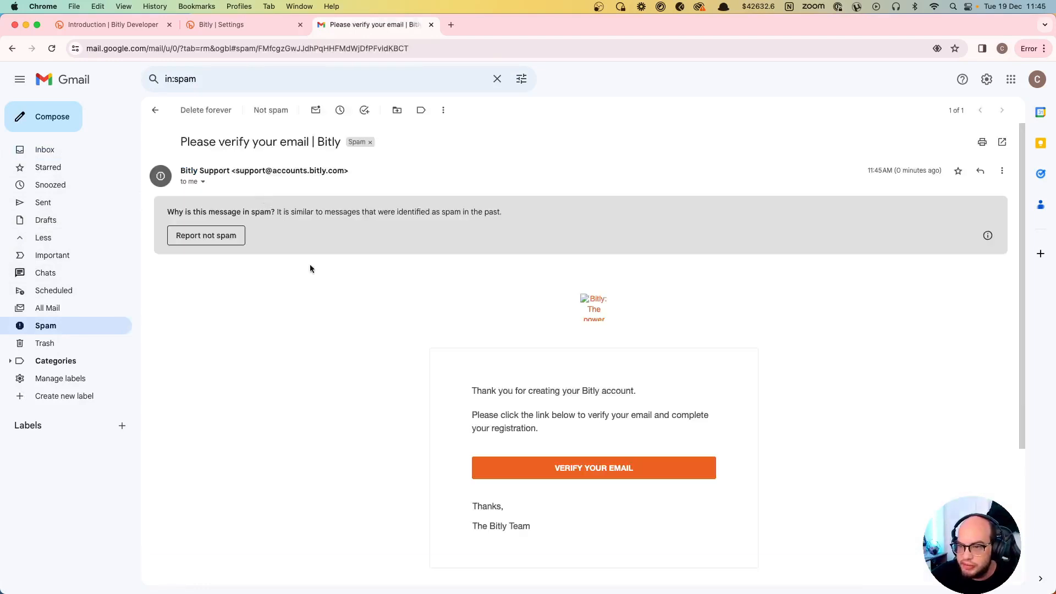
pyautogui.click(593, 467)
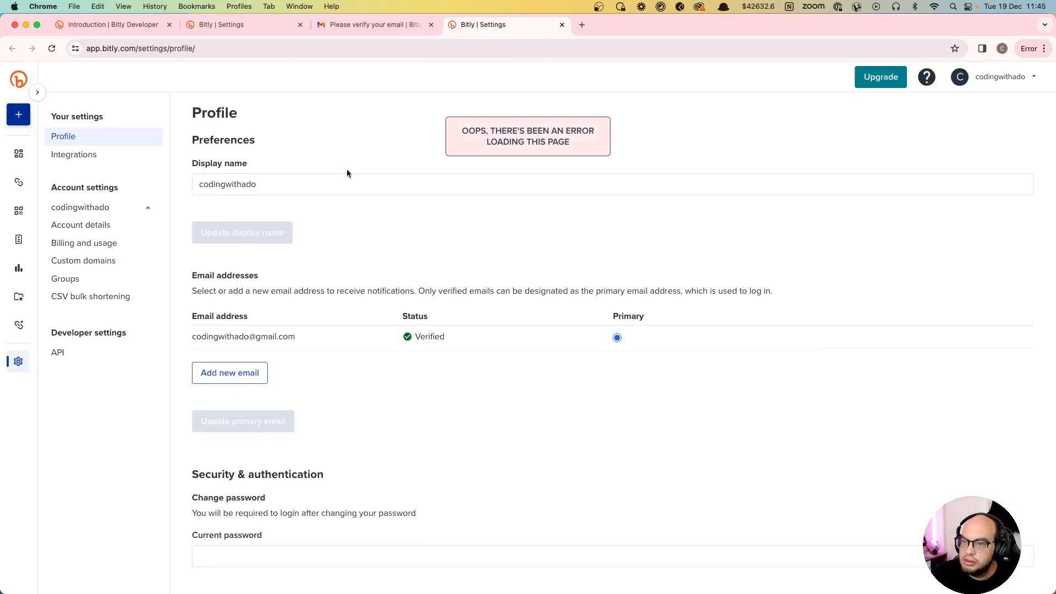
pyautogui.moveTo(472, 235)
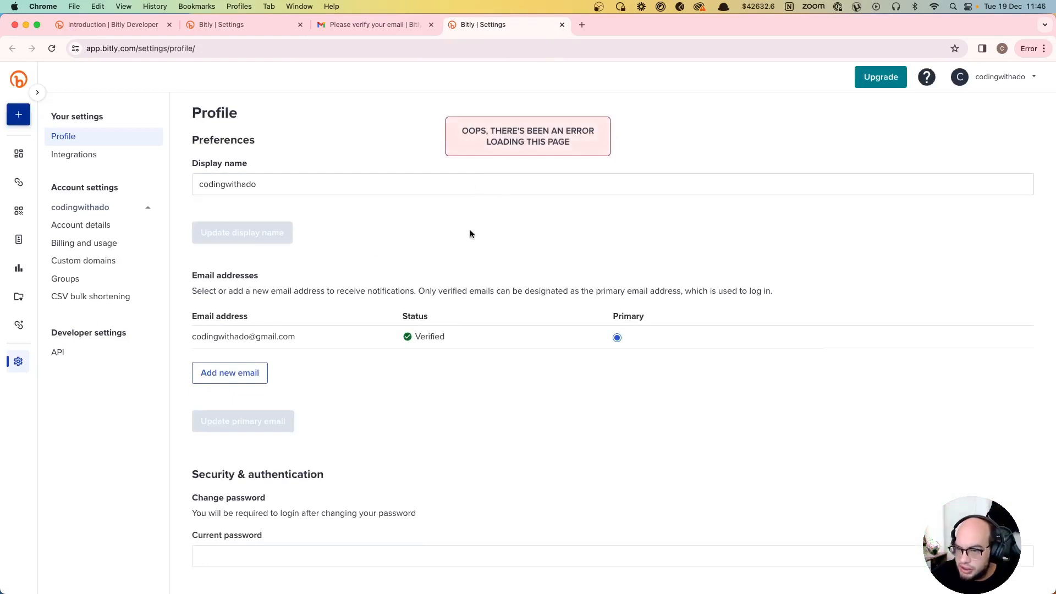
# Scroll the Profile settings and choose Integrations under Your settings.
pyautogui.scroll(-3)
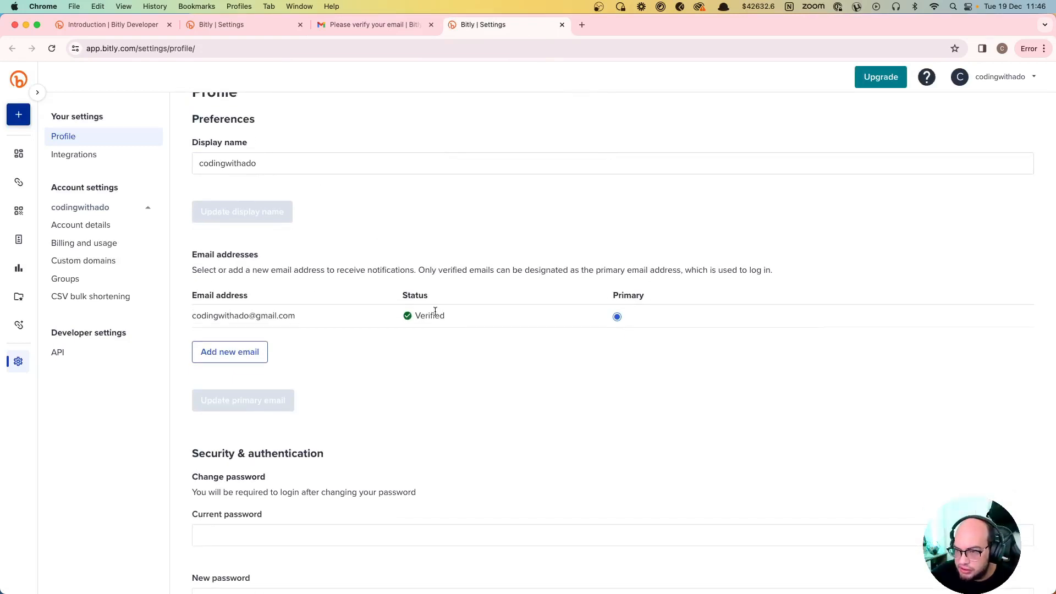
pyautogui.moveTo(74, 155)
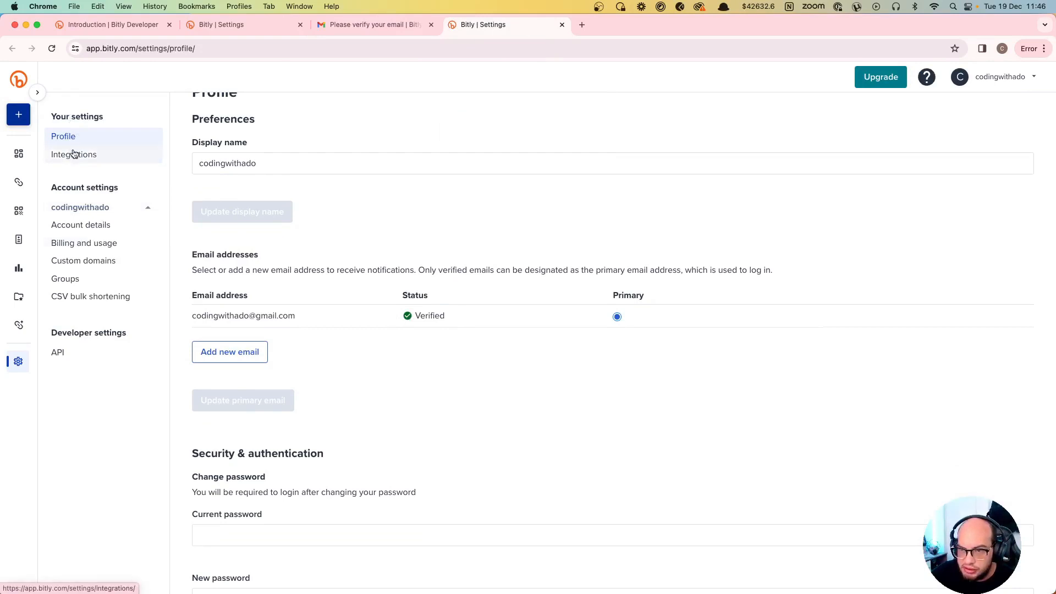
pyautogui.click(74, 154)
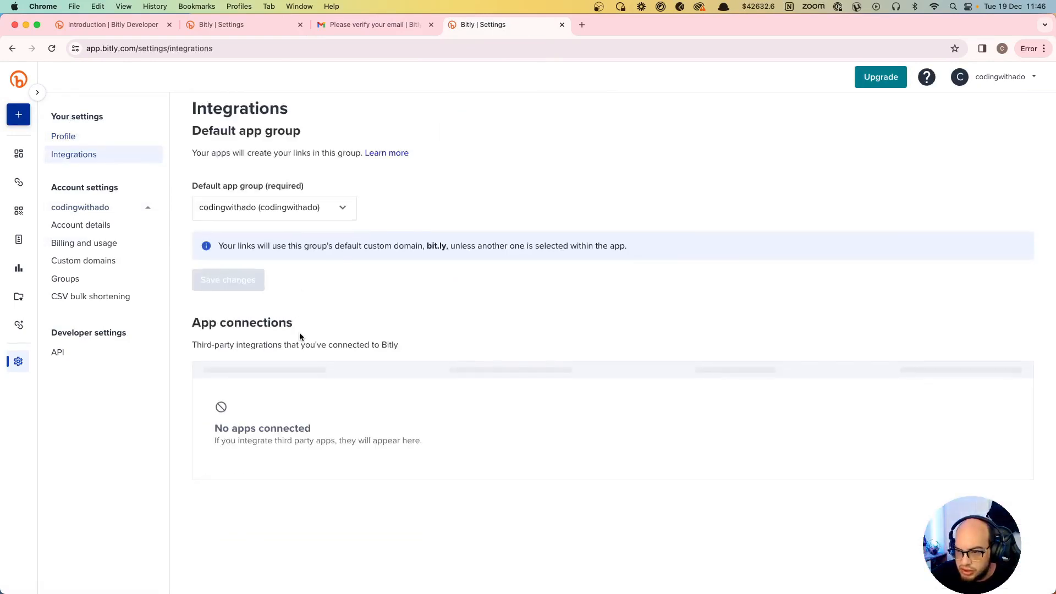
pyautogui.moveTo(19, 182)
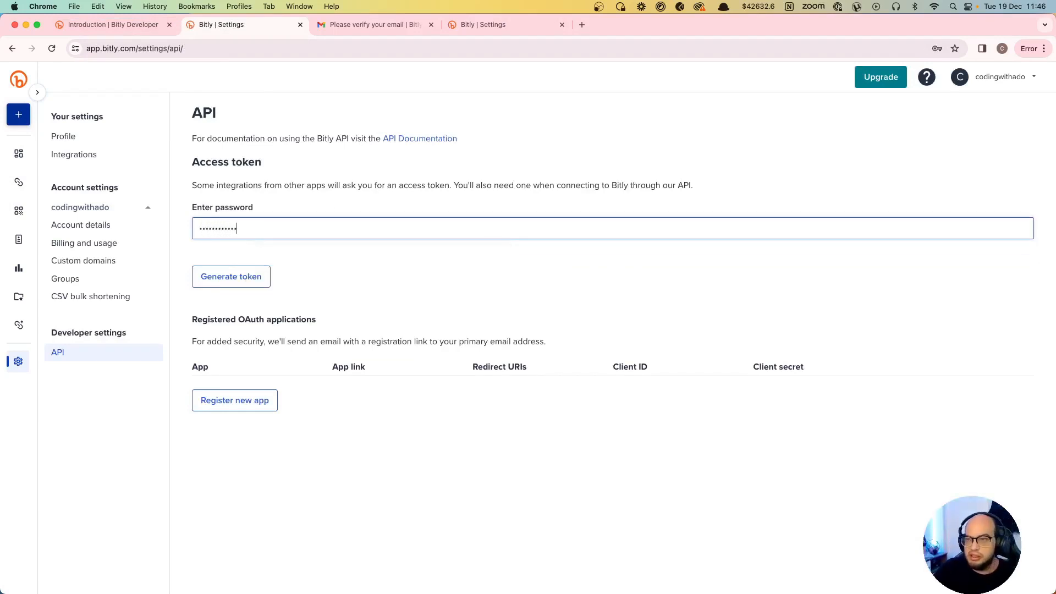
# Generate the API access token and double-click it to select and copy it.
pyautogui.click(231, 277)
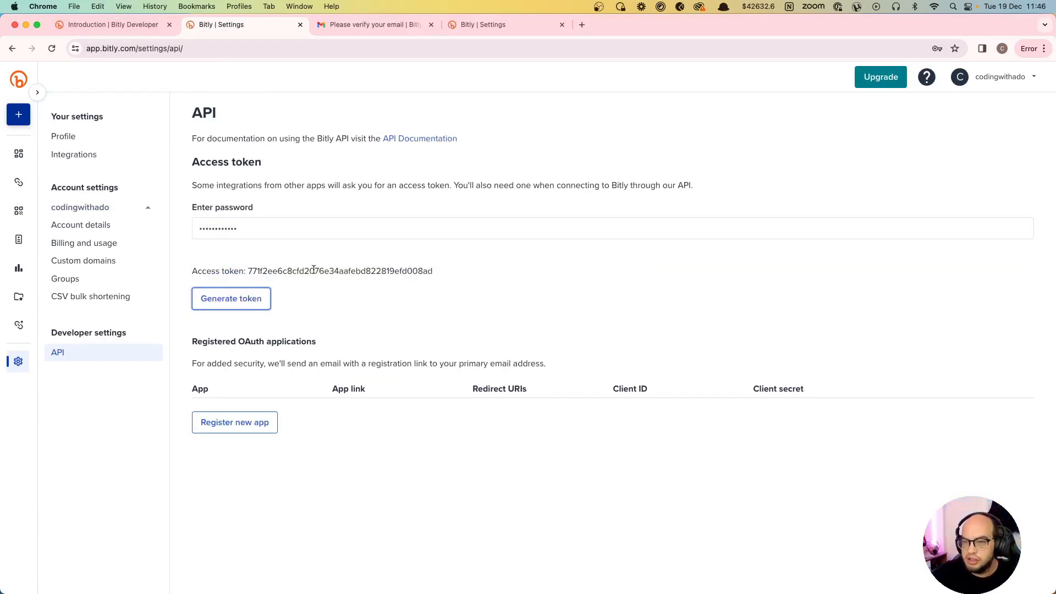
pyautogui.doubleClick(313, 271)
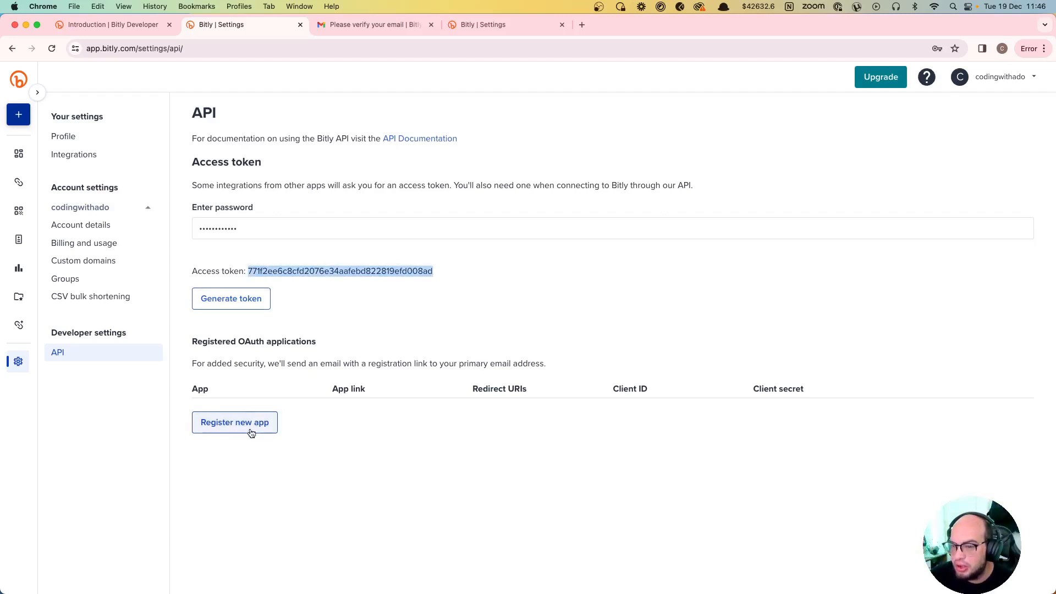
pyautogui.moveTo(445, 413)
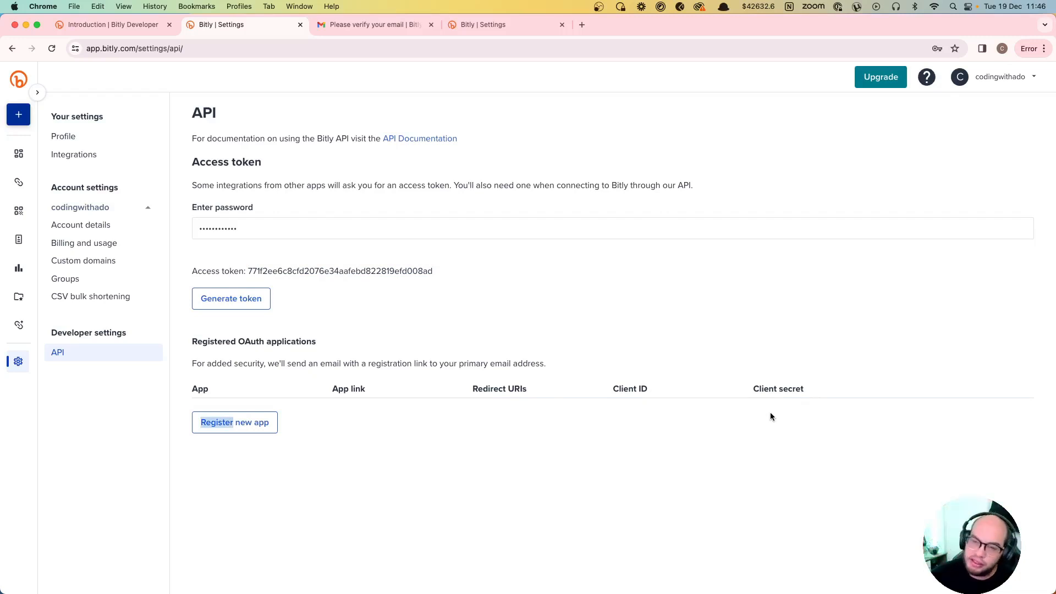
pyautogui.doubleClick(340, 271)
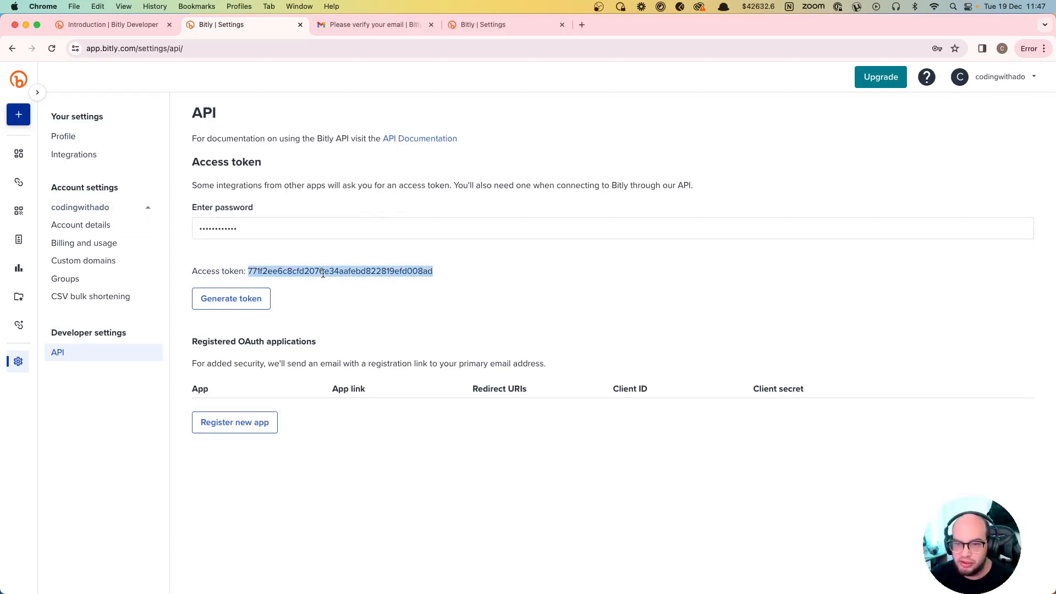
pyautogui.moveTo(137, 262)
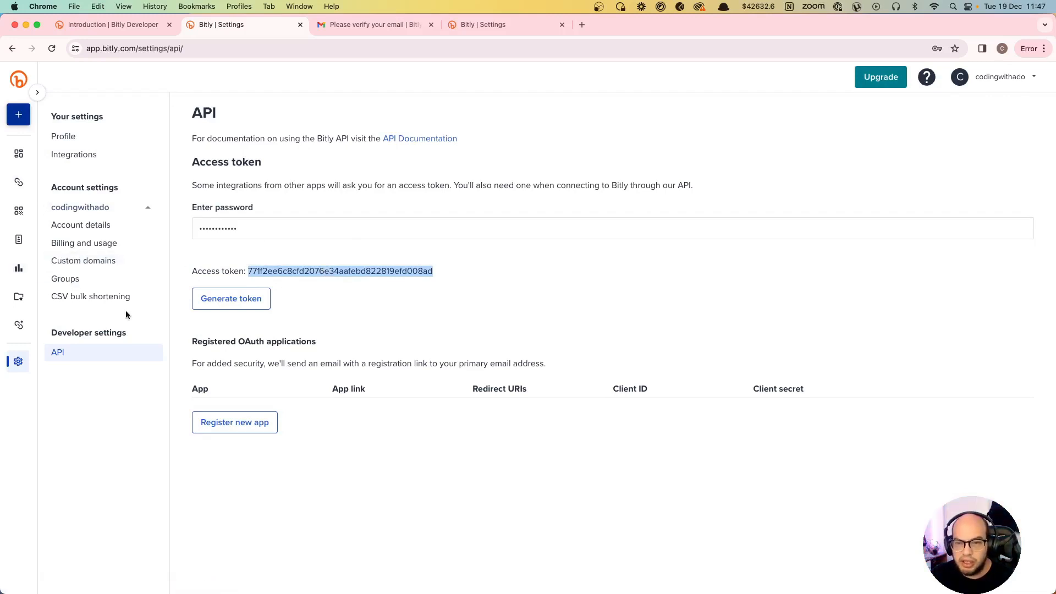
pyautogui.moveTo(143, 315)
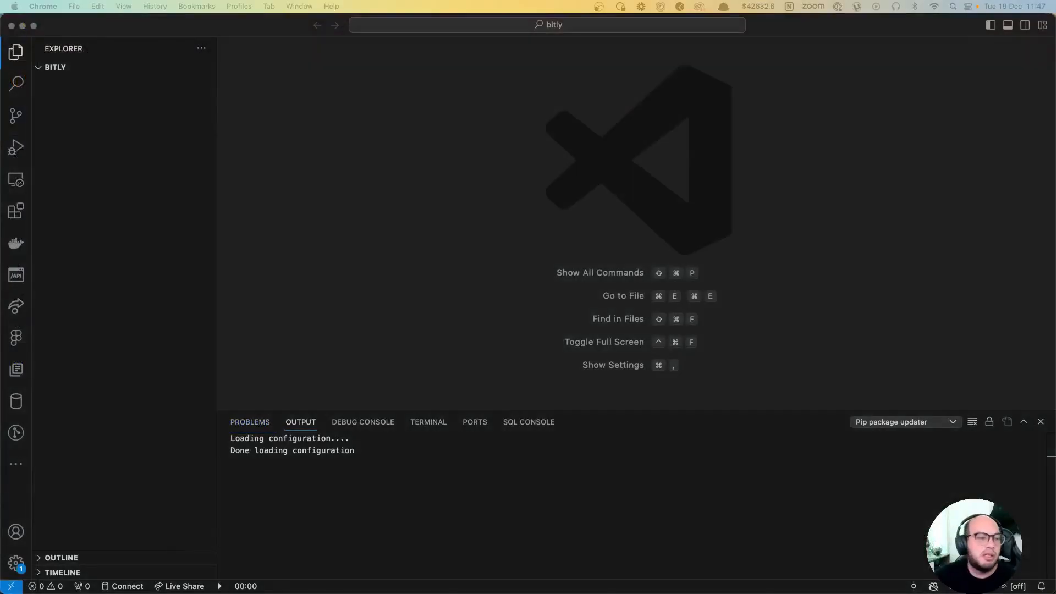
# In the terminal, run npm init -y, then npm i dotenv and npm i axios.
pyautogui.click(428, 422)
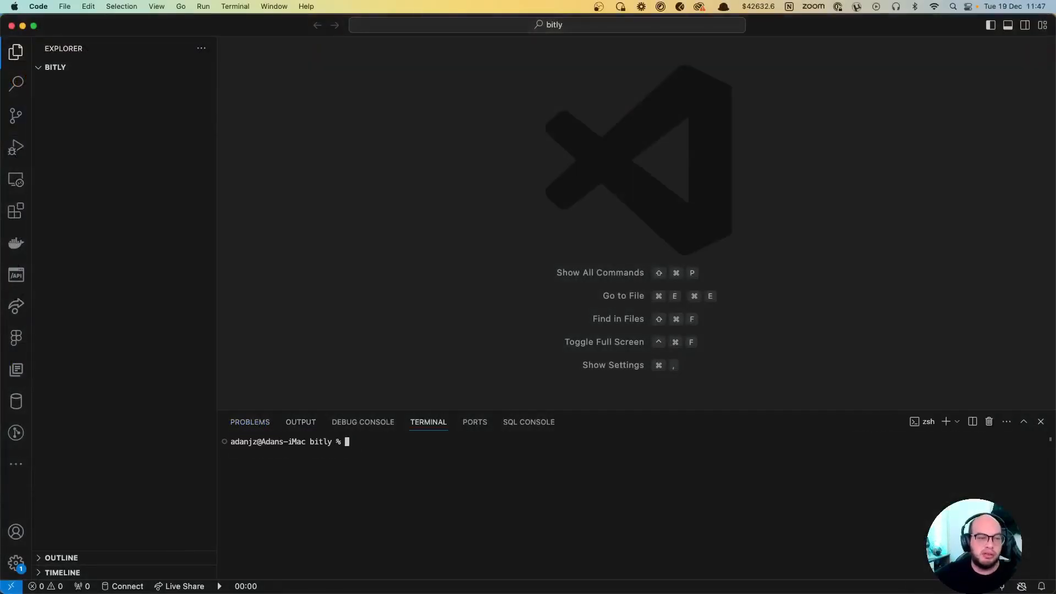
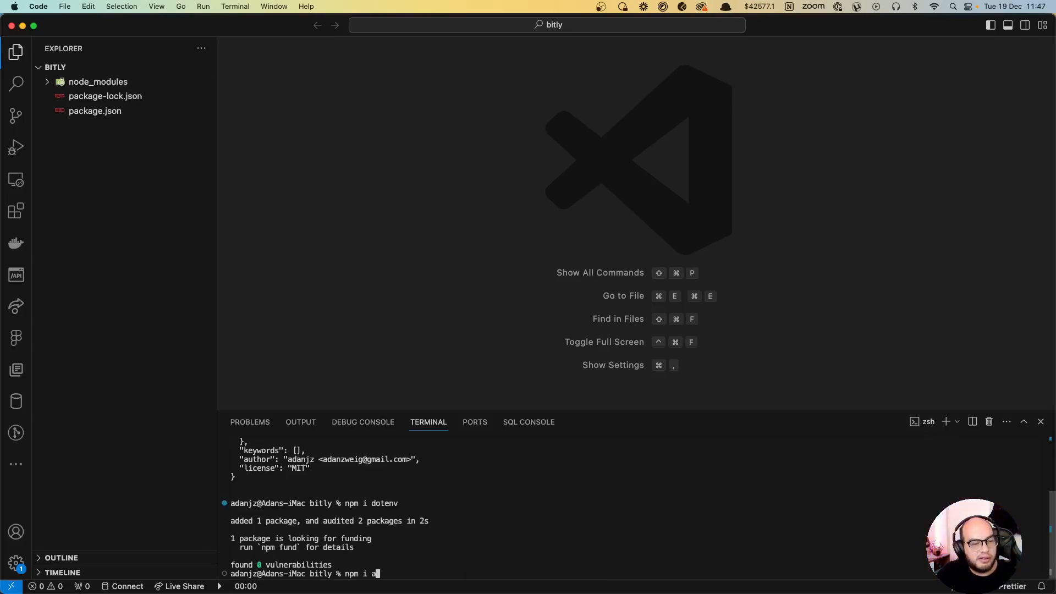
pyautogui.press('Enter')
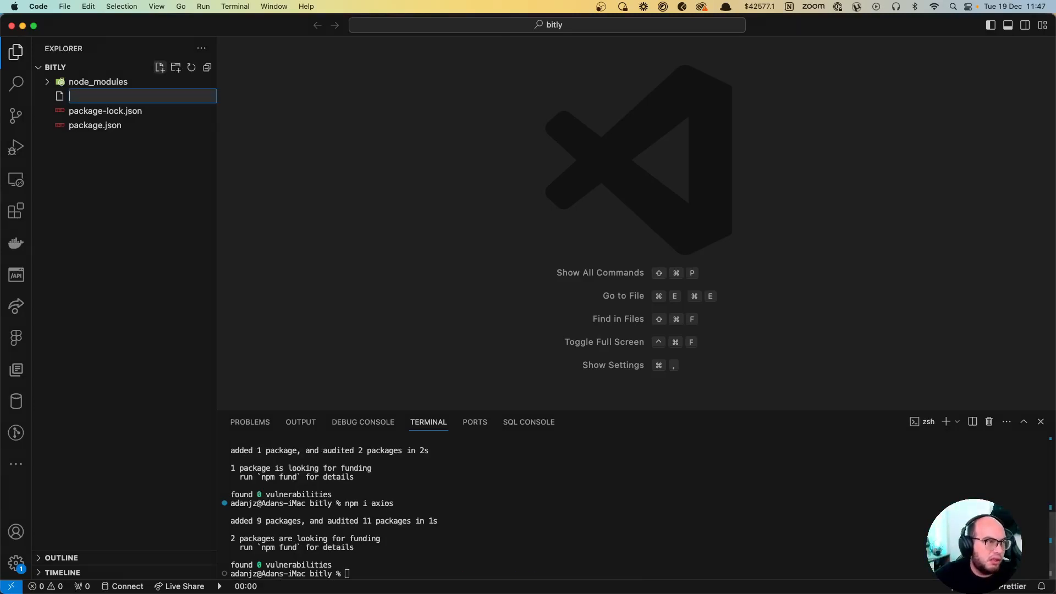
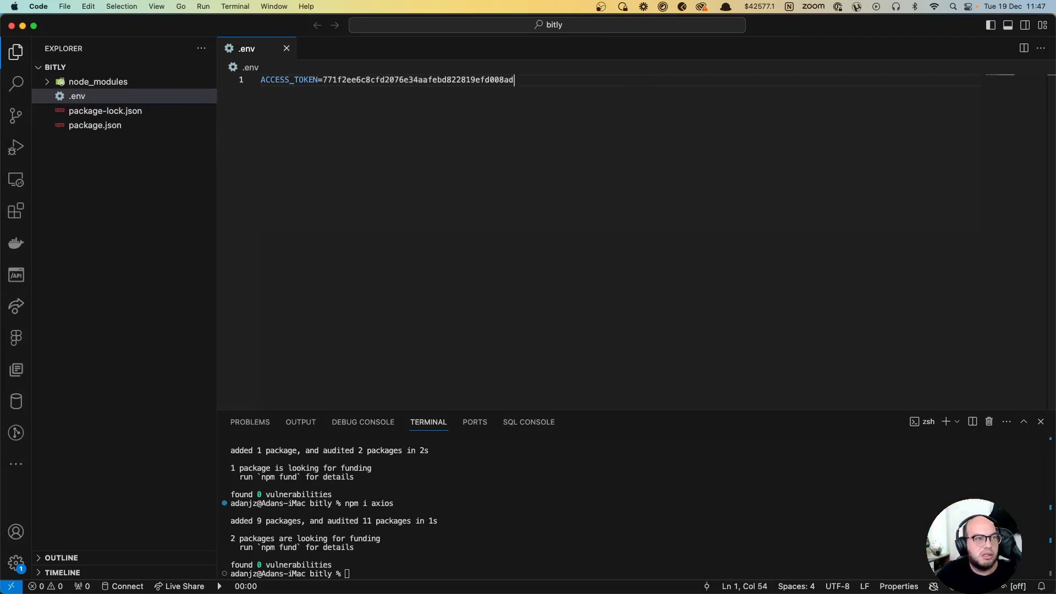
pyautogui.click(160, 66)
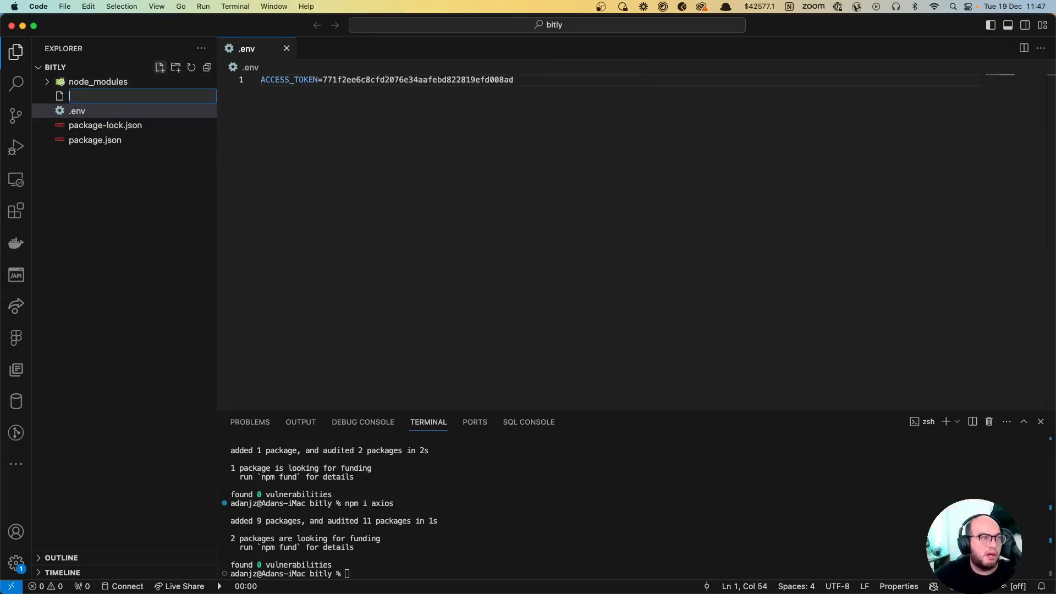
# Create index.js requiring dotenv and axios, then begin 'async function shortenLink()'.
pyautogui.write('index.js')
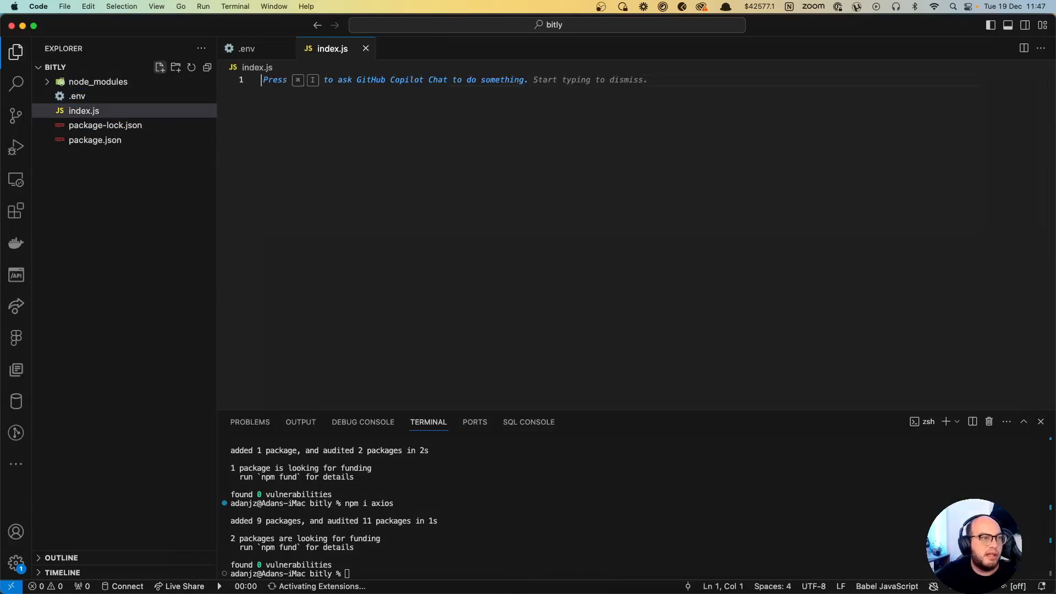
pyautogui.write('require9')
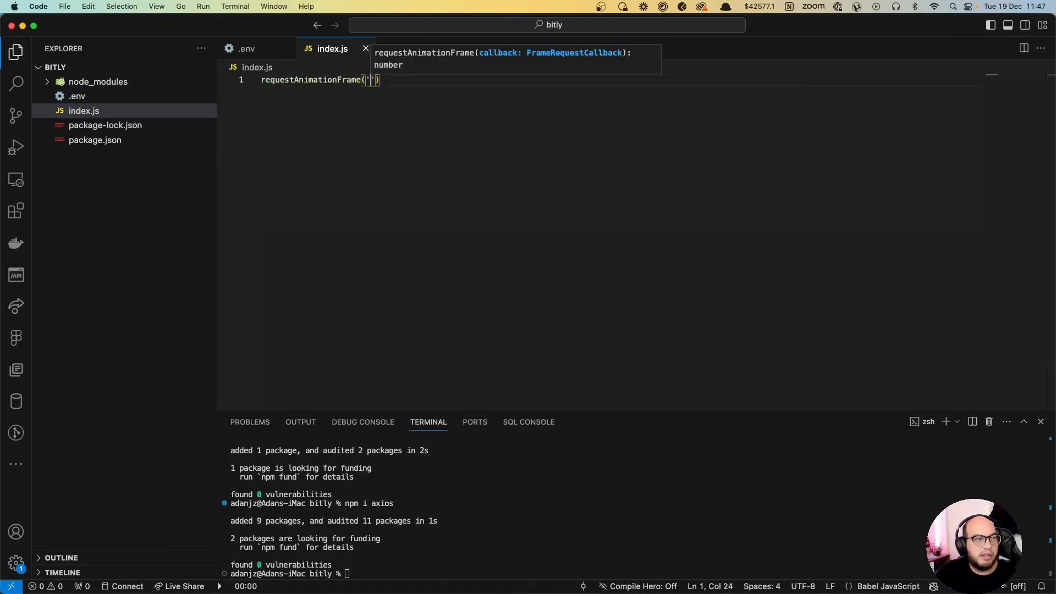
pyautogui.write("require('d'")
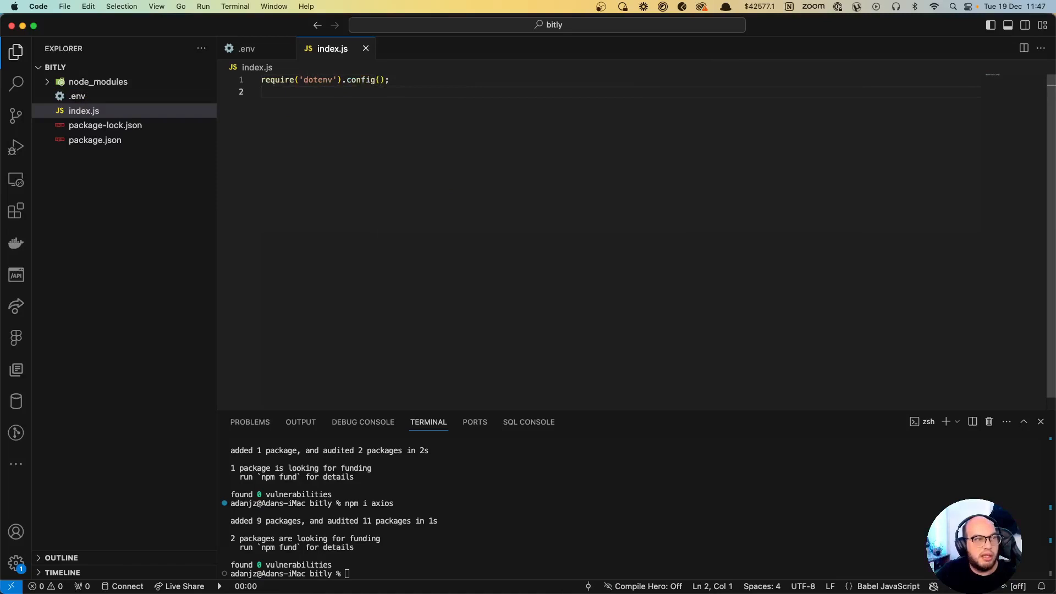
pyautogui.write('const axios =')
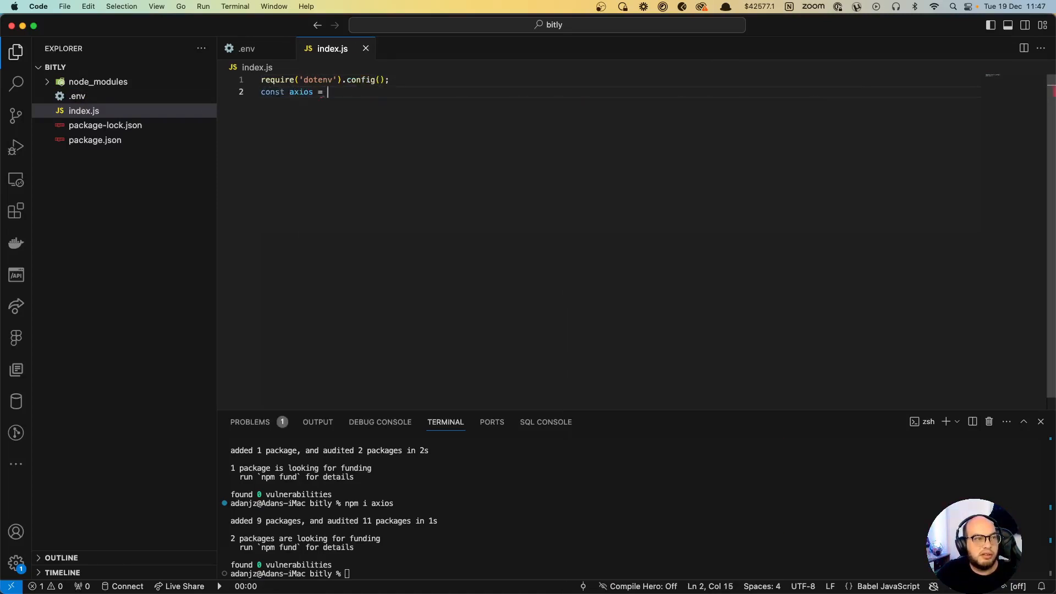
pyautogui.write("require('')")
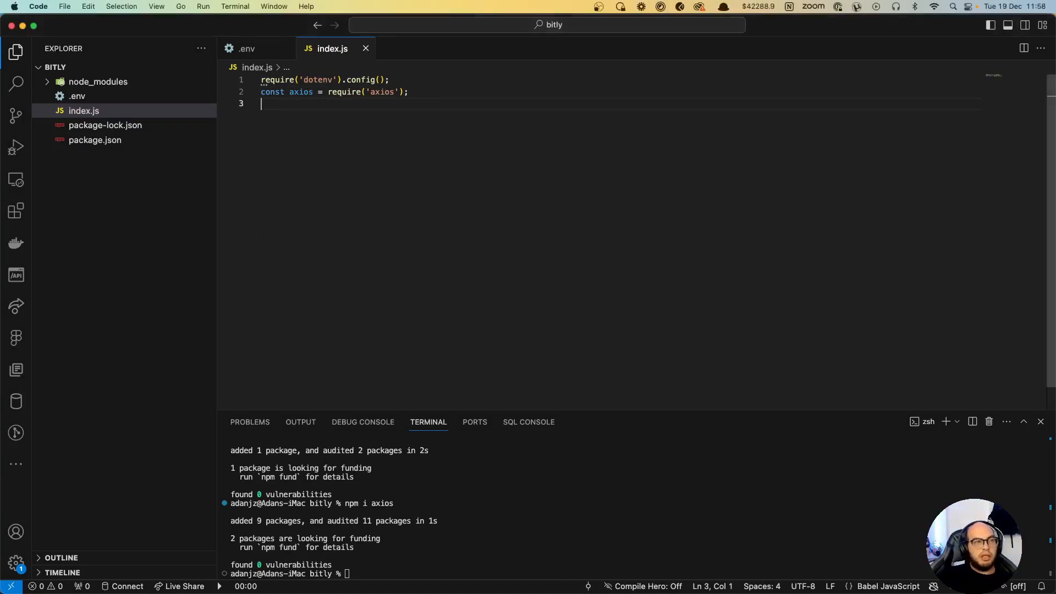
pyautogui.press('Enter')
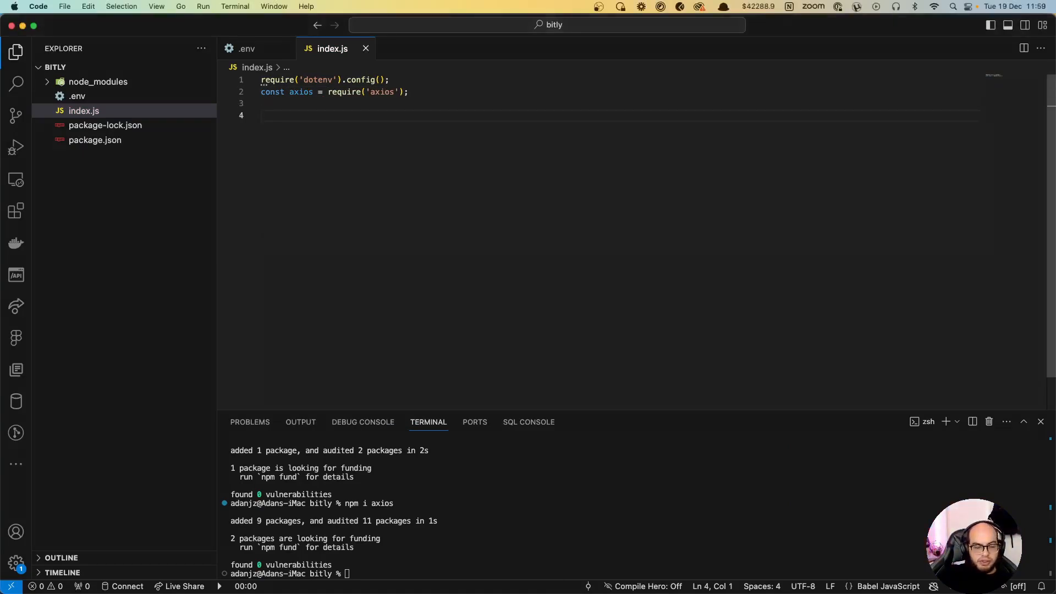
pyautogui.write('async function shortenLink(')
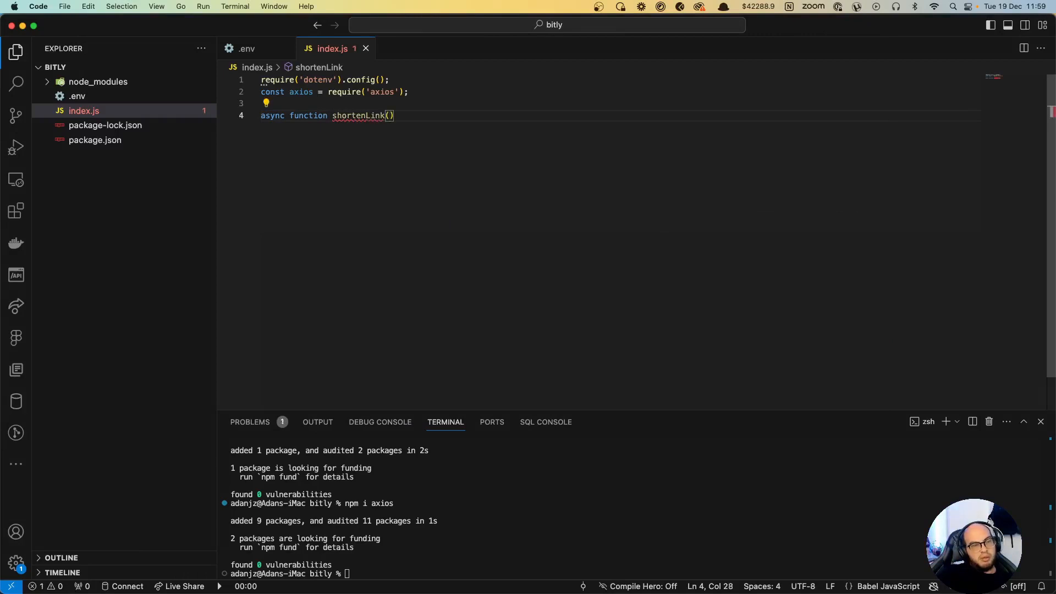
pyautogui.write('link){')
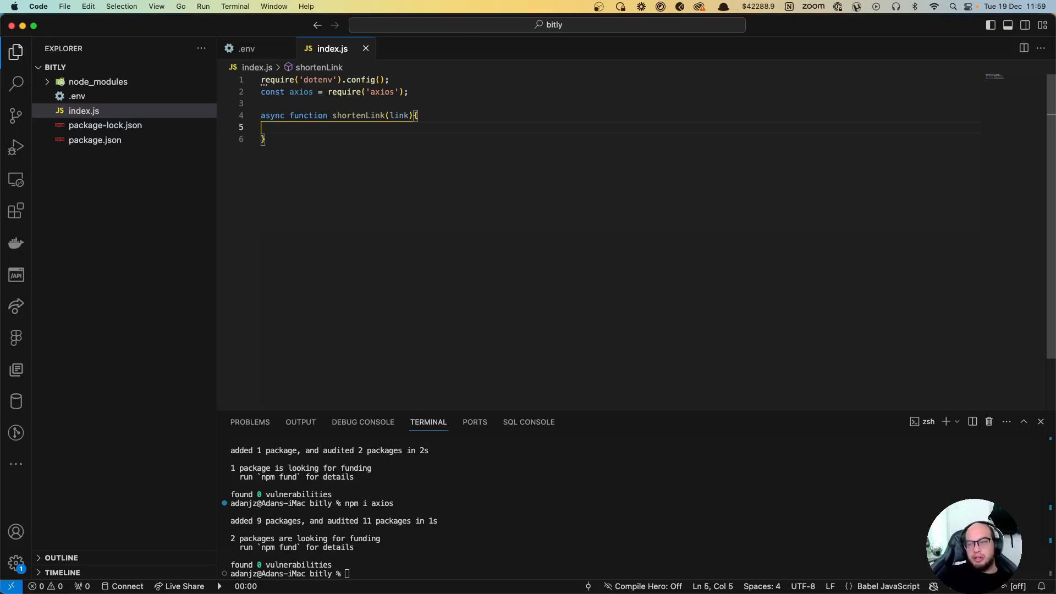
pyautogui.write('try{')
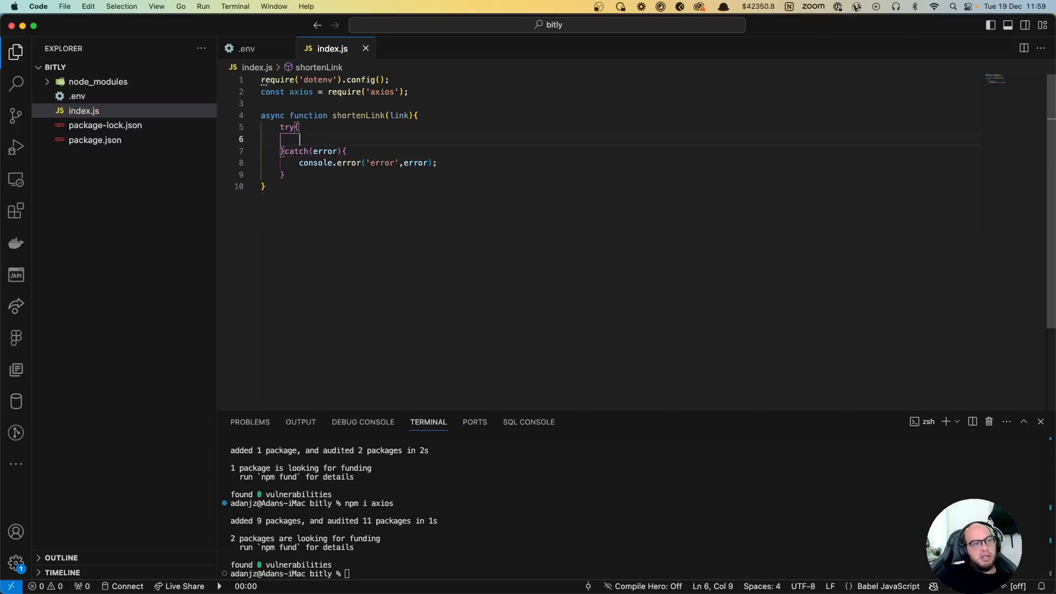
pyautogui.write('axi')
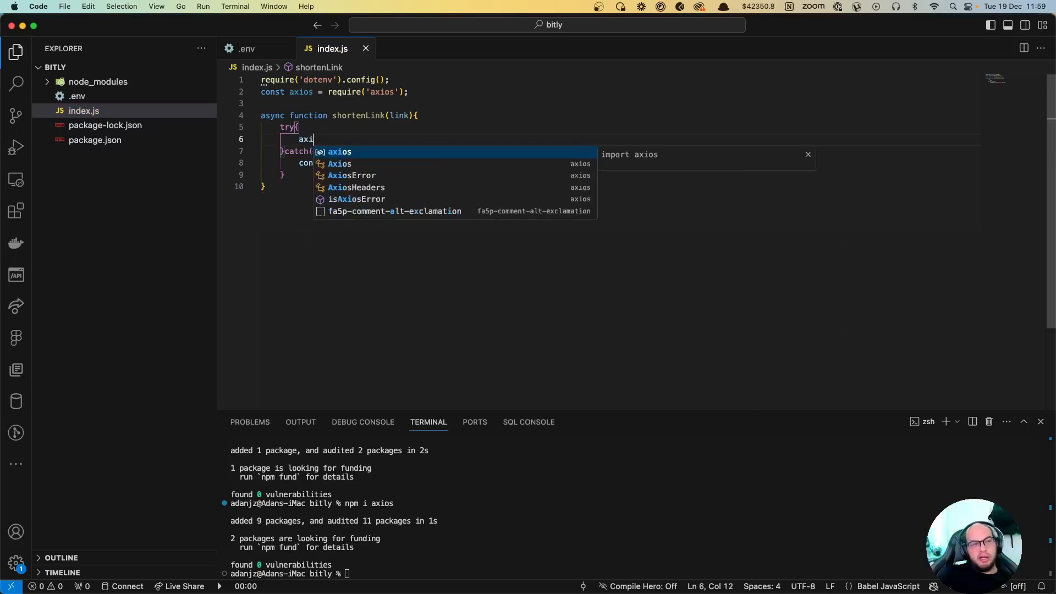
pyautogui.write('const response = await')
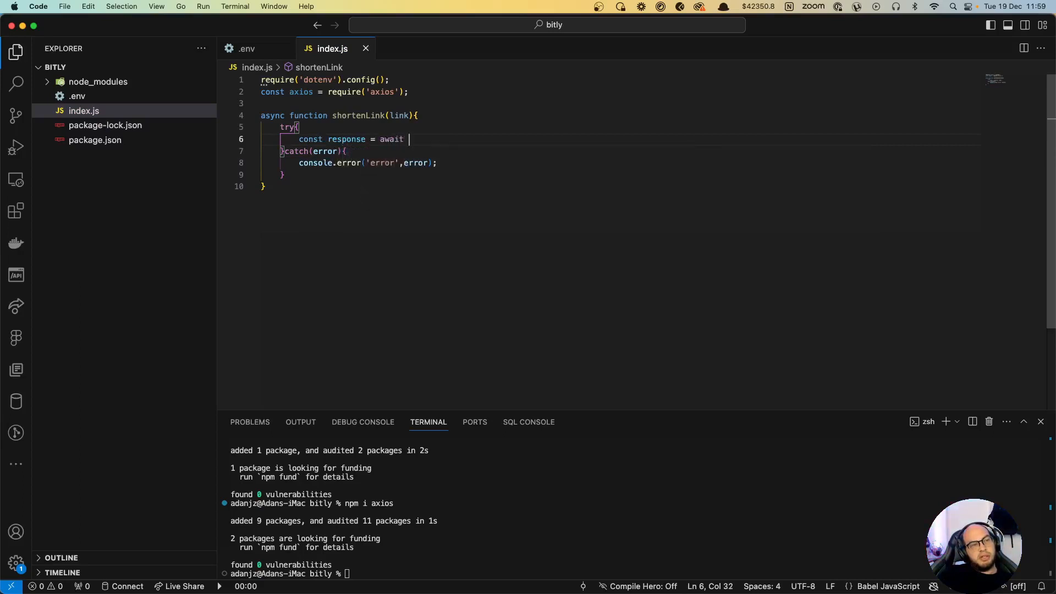
pyautogui.write('axios.pos')
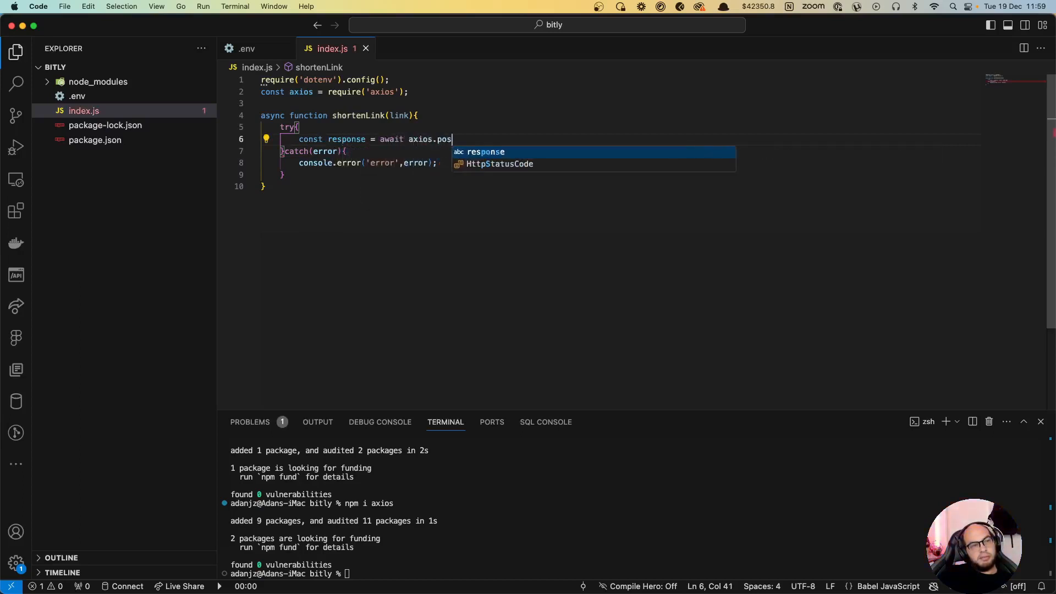
pyautogui.write('t(``)')
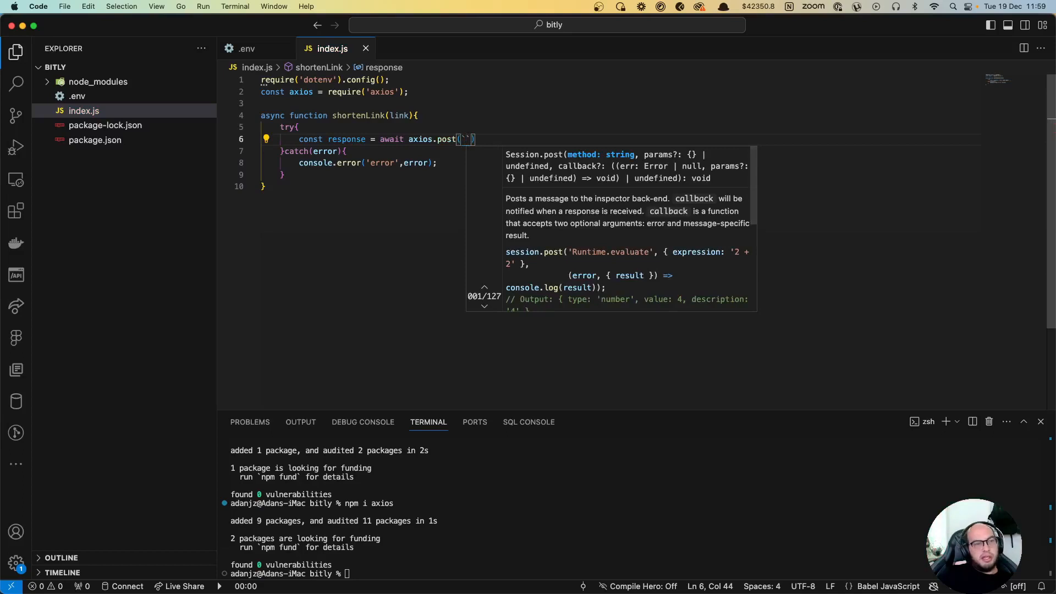
pyautogui.write('https://api-')
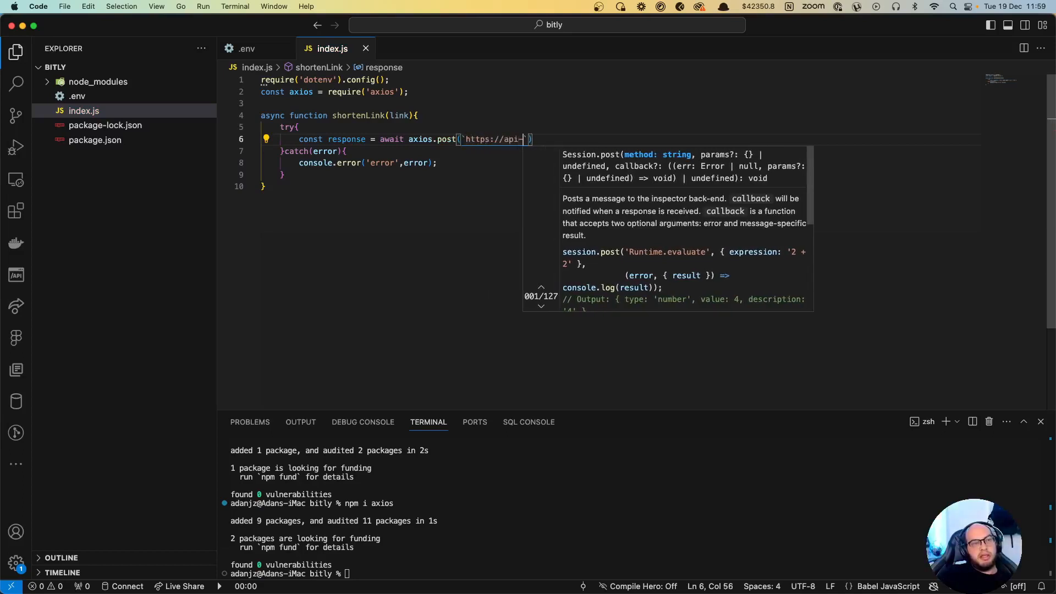
pyautogui.write('ssl.bit')
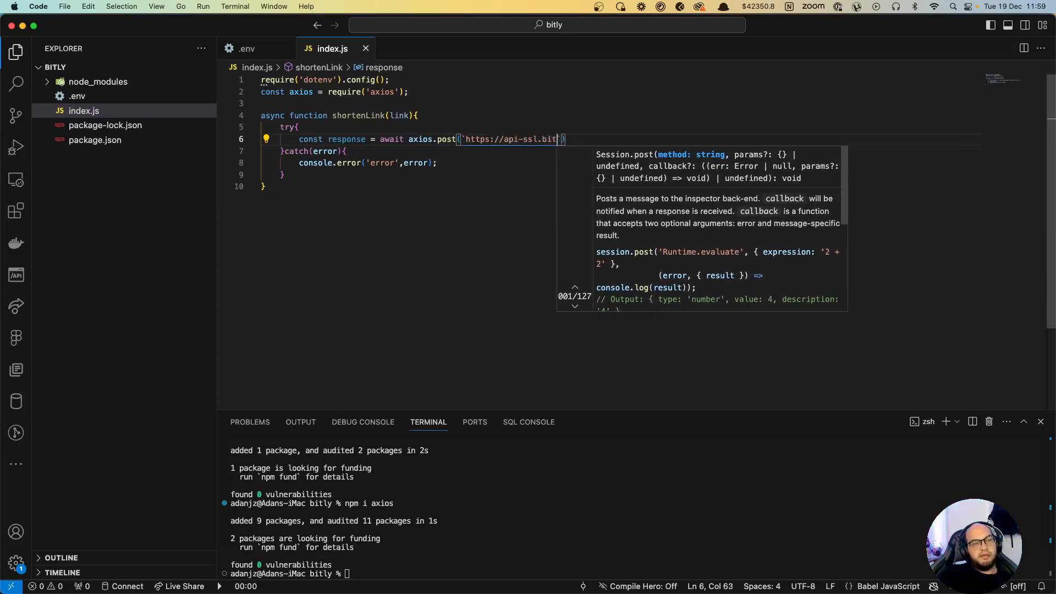
pyautogui.write('y.com')
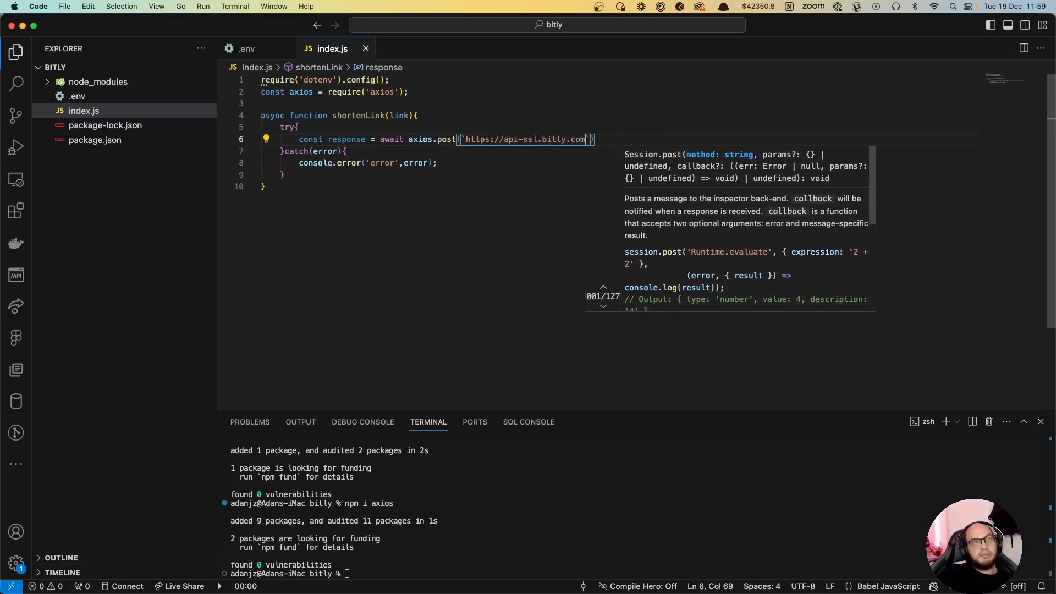
pyautogui.write('/b')
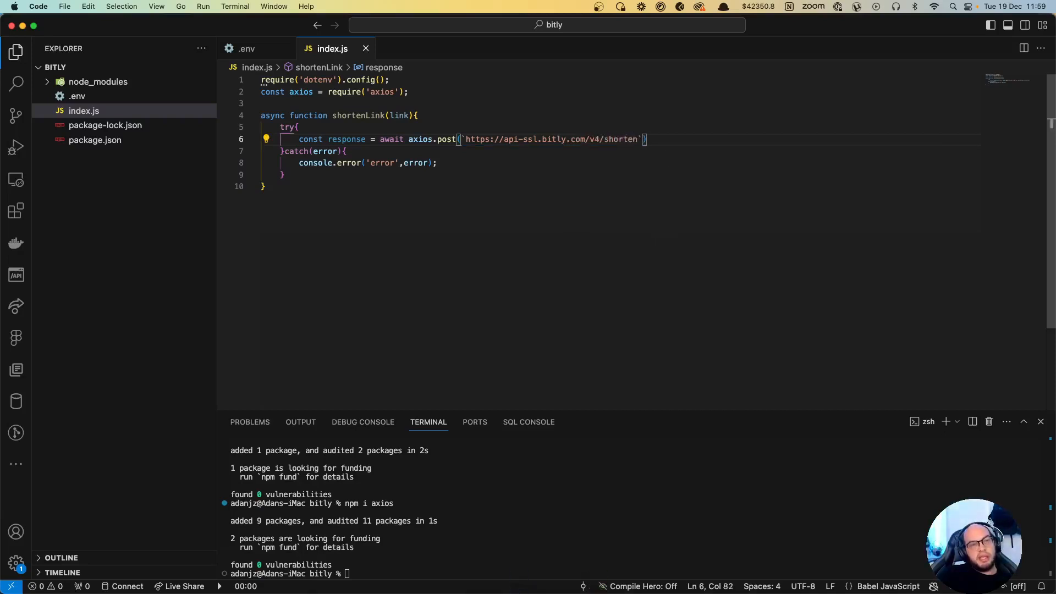
# Send long_url: link with an Authorization Bearer ACCESS_TOKEN header and return response.data.
pyautogui.write(',')
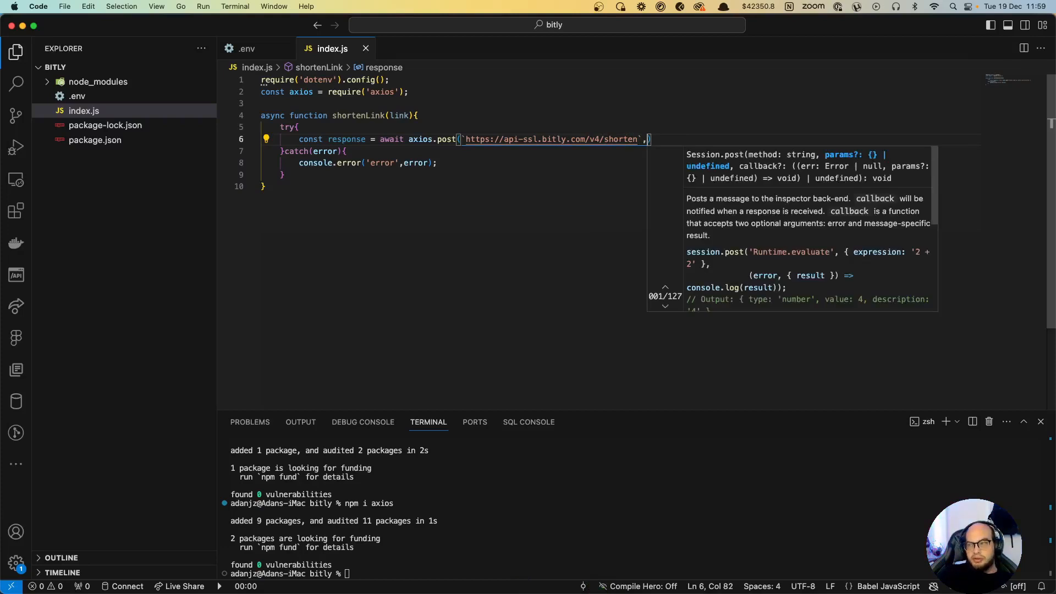
pyautogui.write(',')
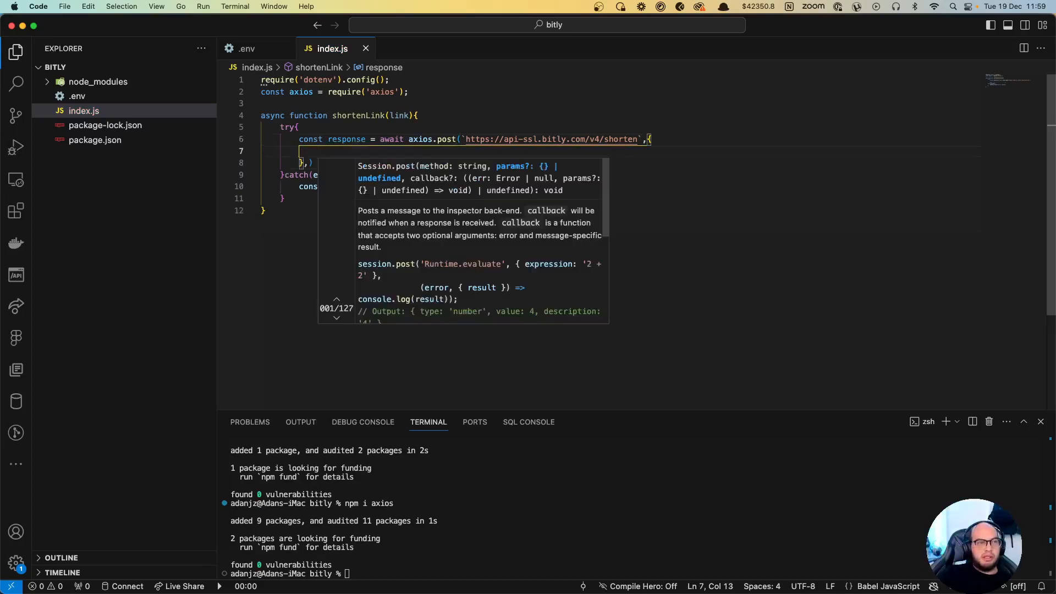
pyautogui.write('"long_url"')
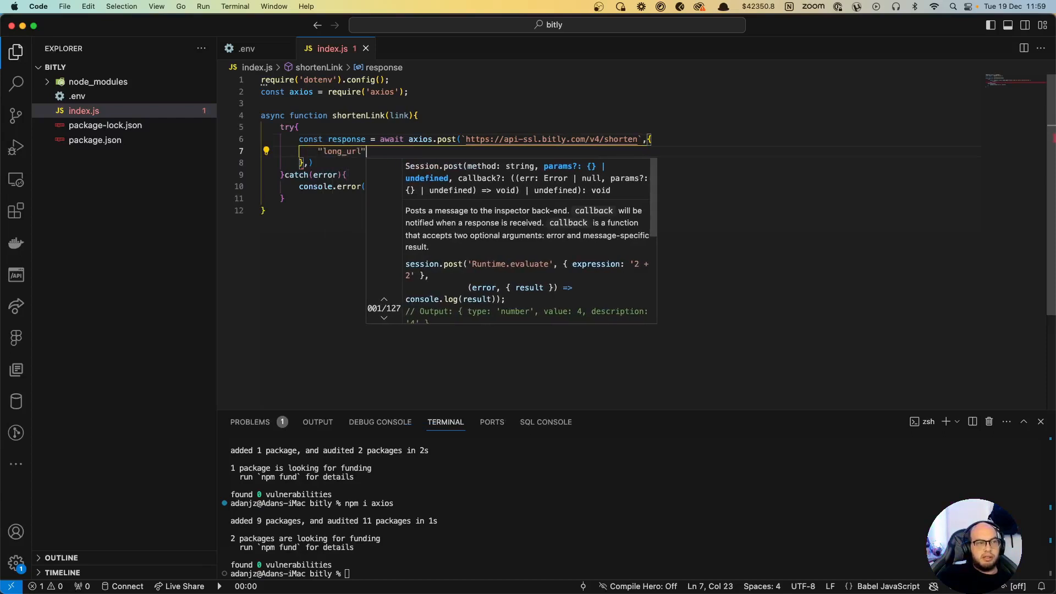
pyautogui.write(':link')
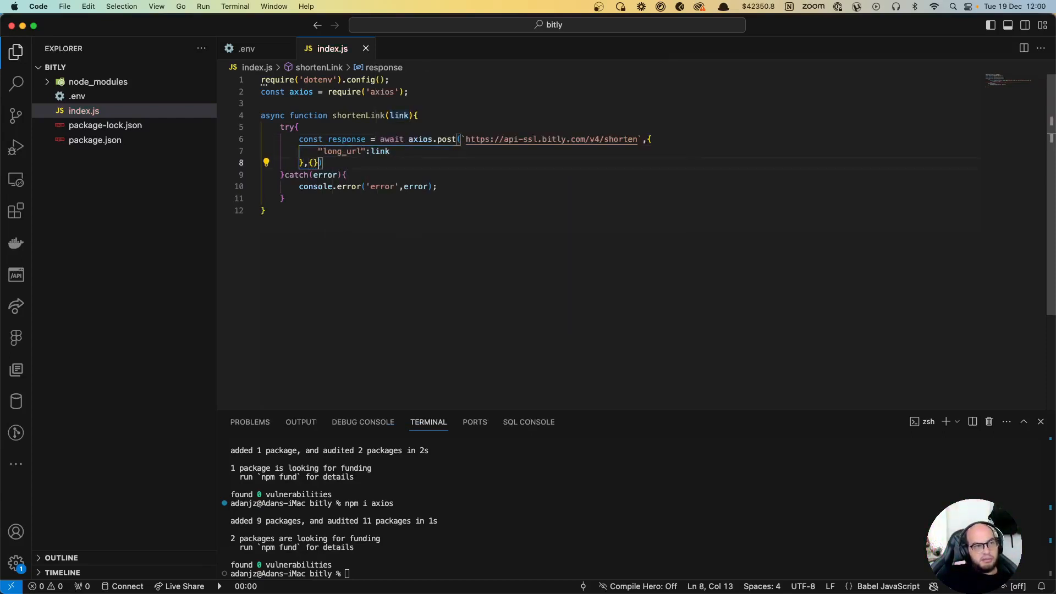
pyautogui.write('headers:{')
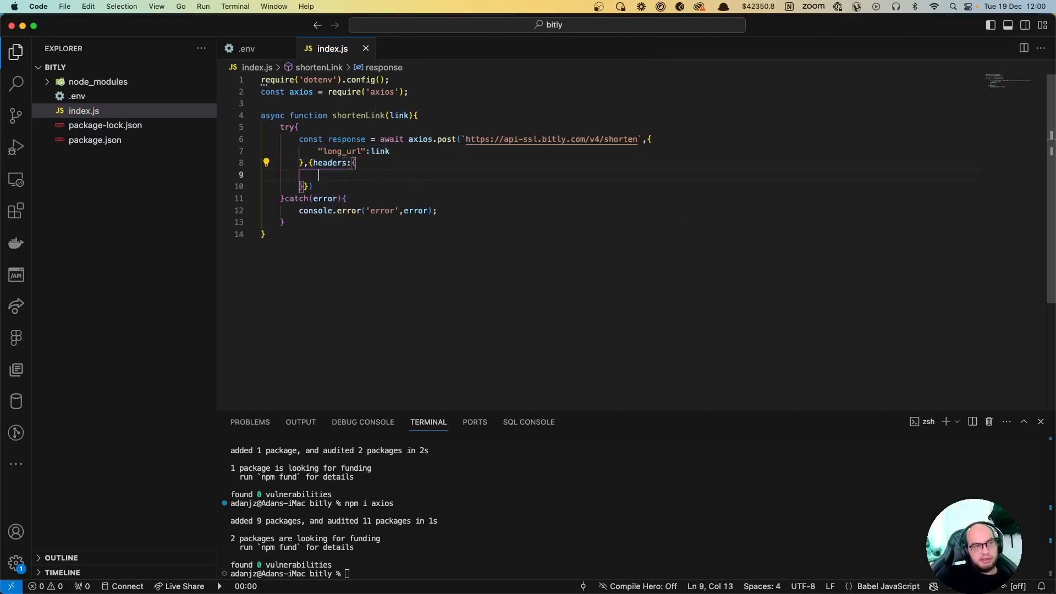
pyautogui.write("'Auth")
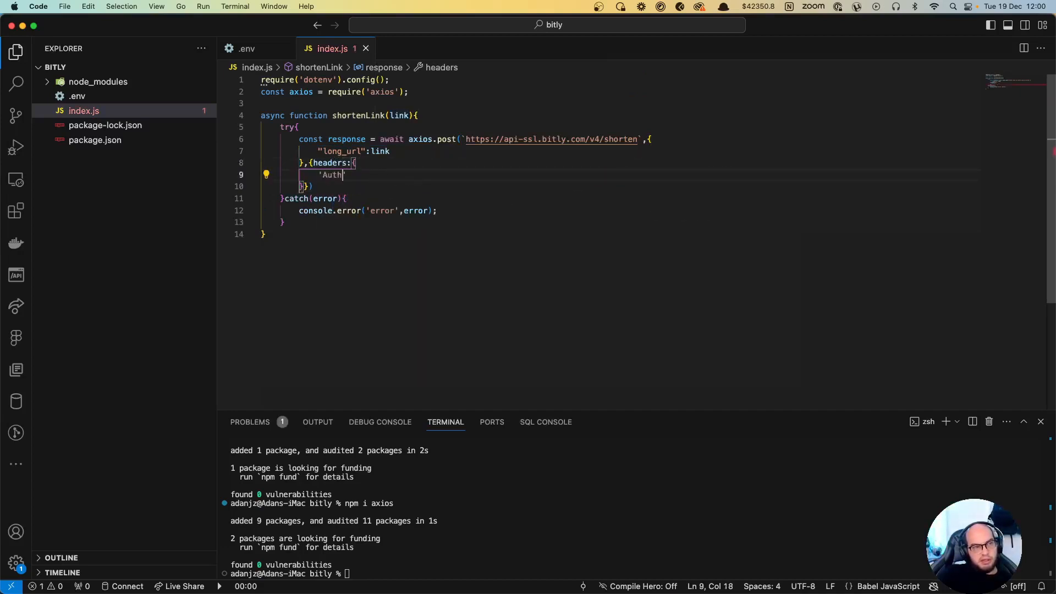
pyautogui.write("orization':'")
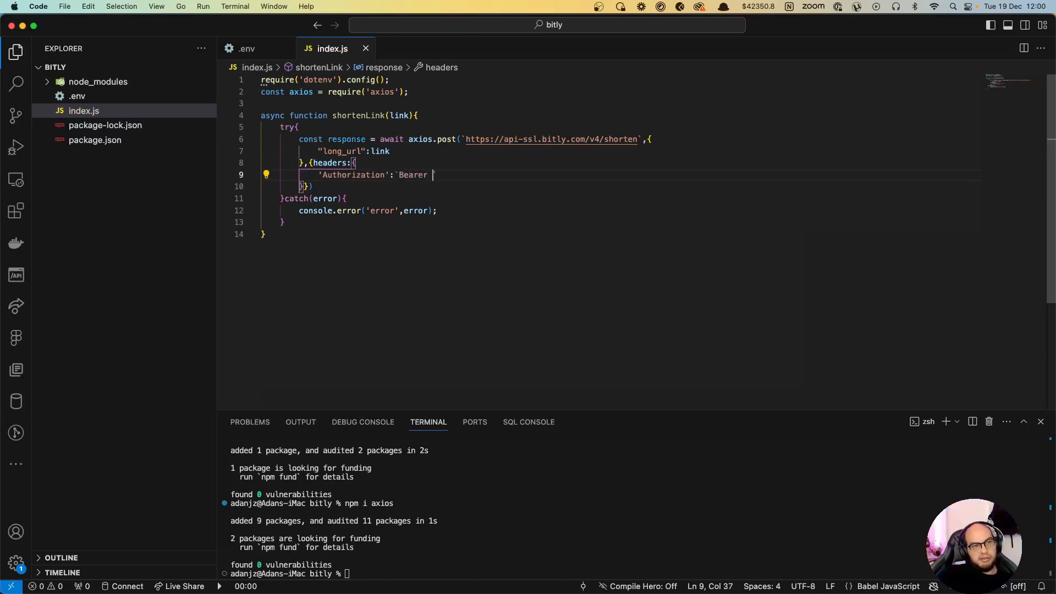
pyautogui.write('${process.e`')
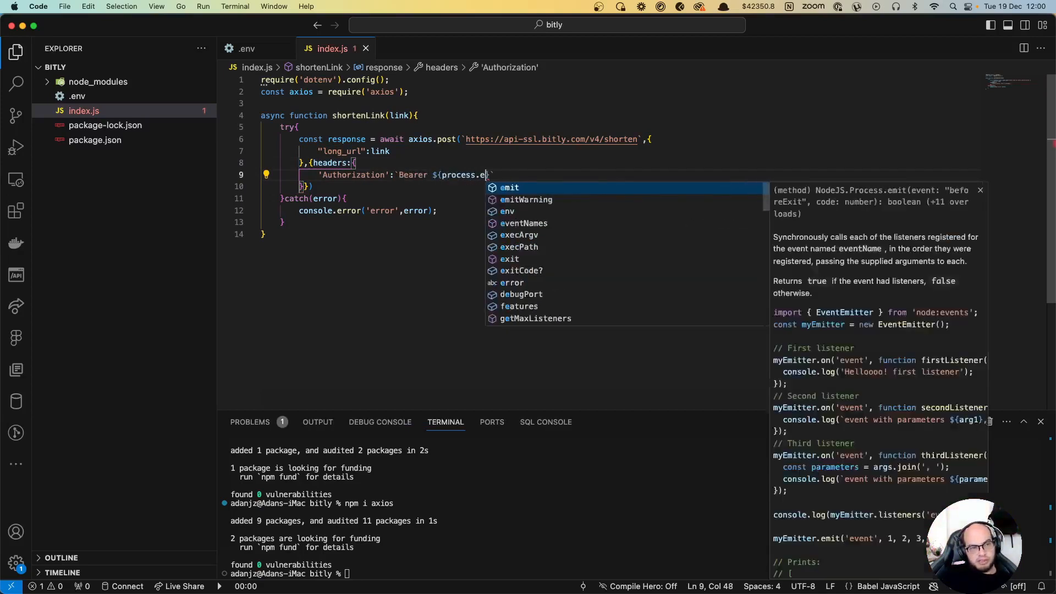
pyautogui.write('AC')
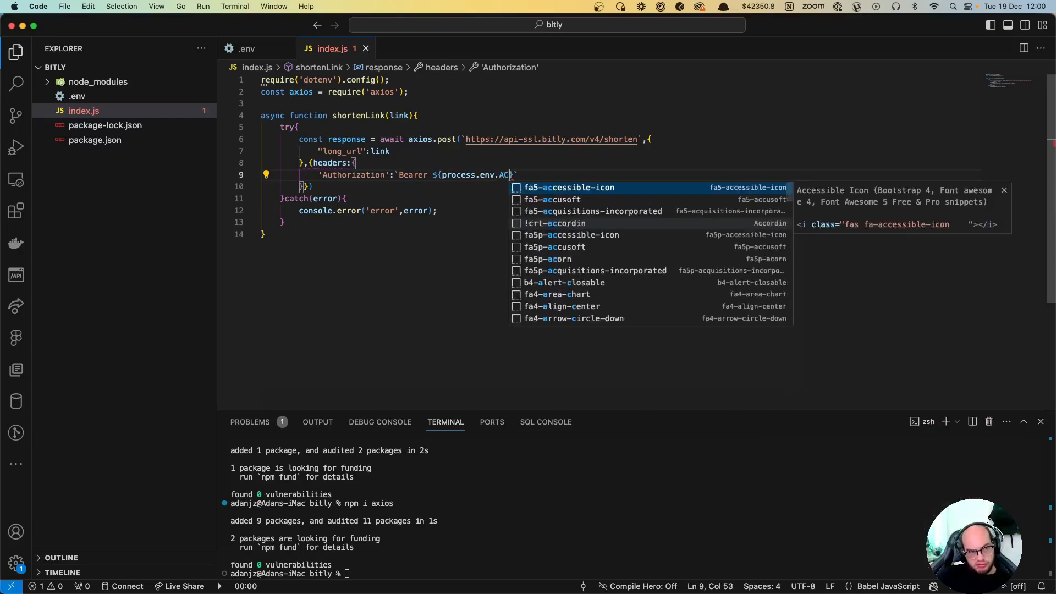
pyautogui.write('CESS_TOE')
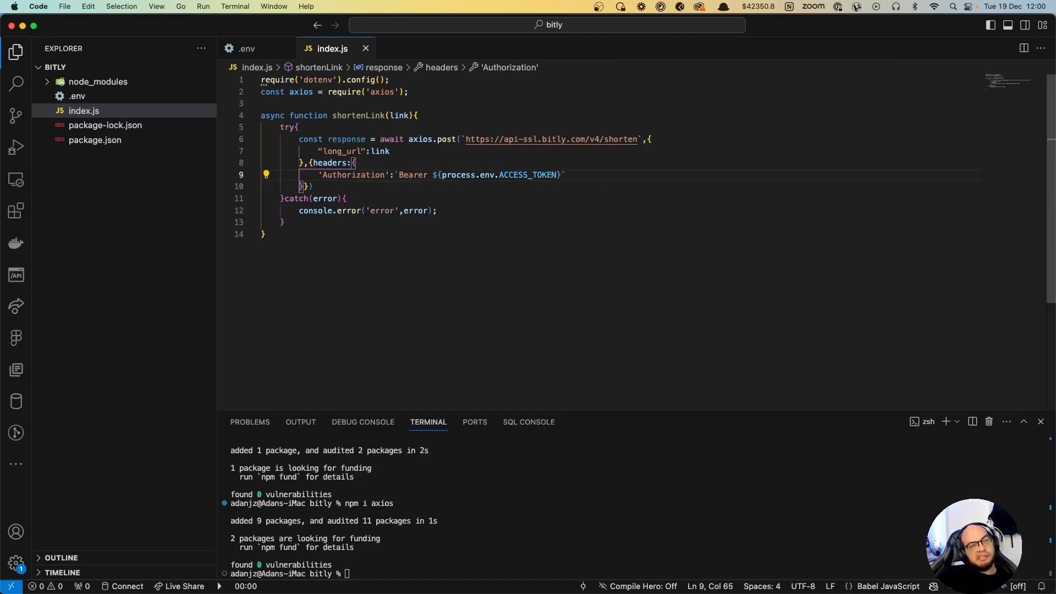
pyautogui.write(';')
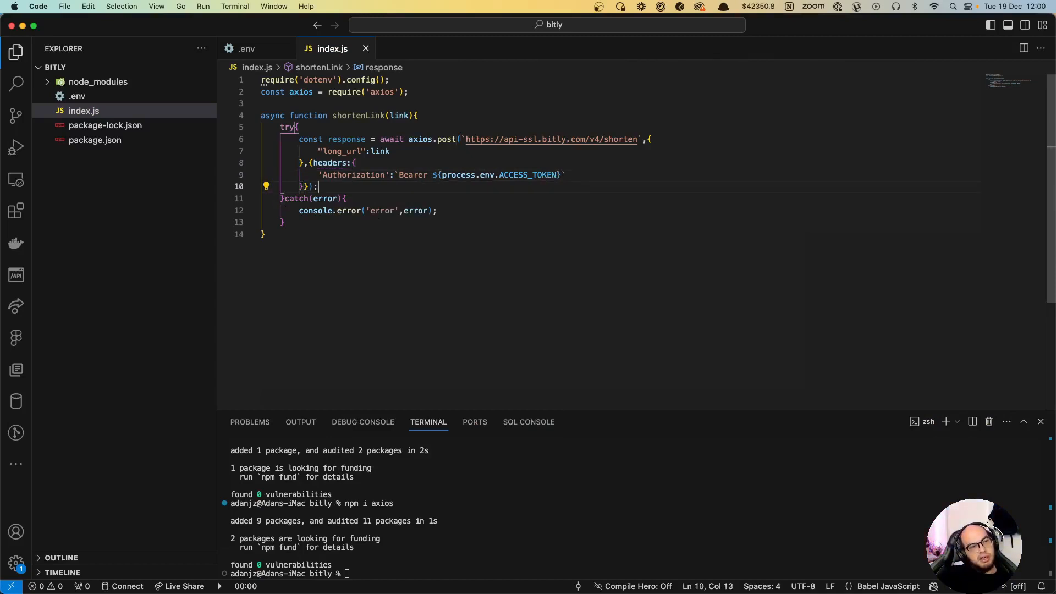
pyautogui.write('return')
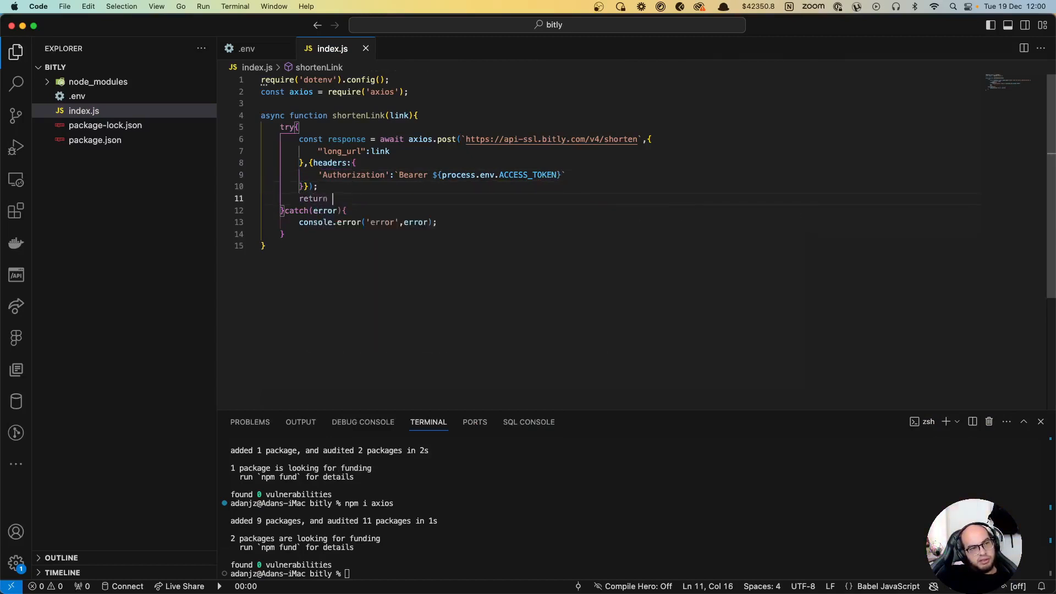
pyautogui.write('response.data;')
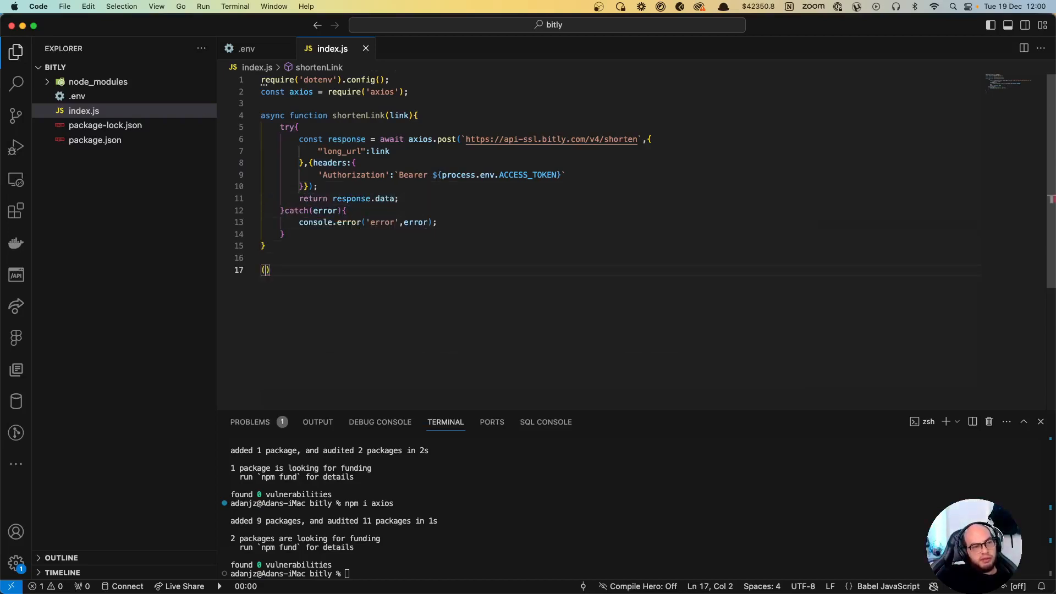
pyautogui.write('async()=>')
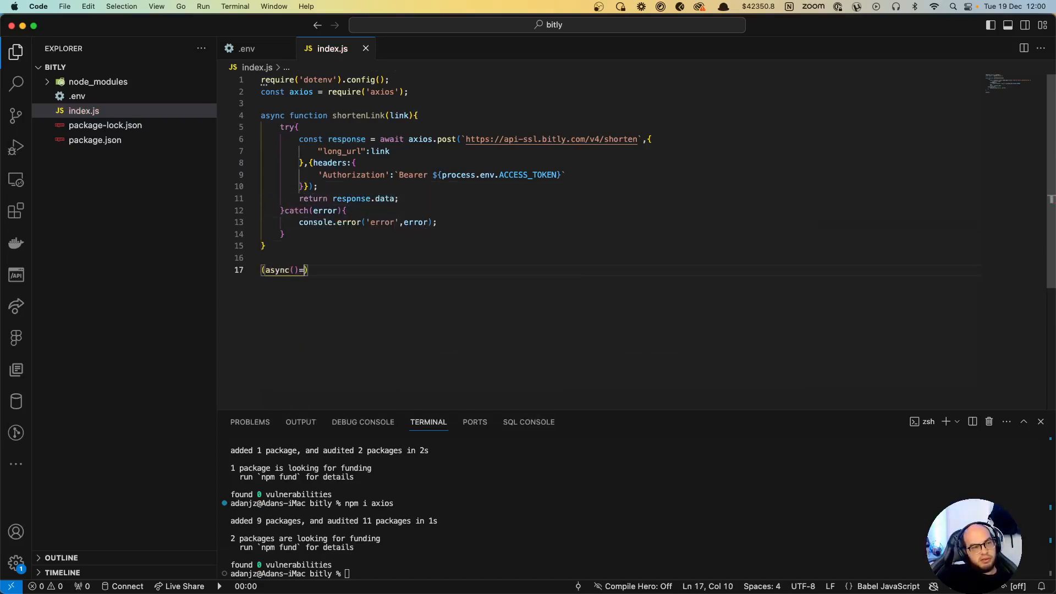
pyautogui.write('{')
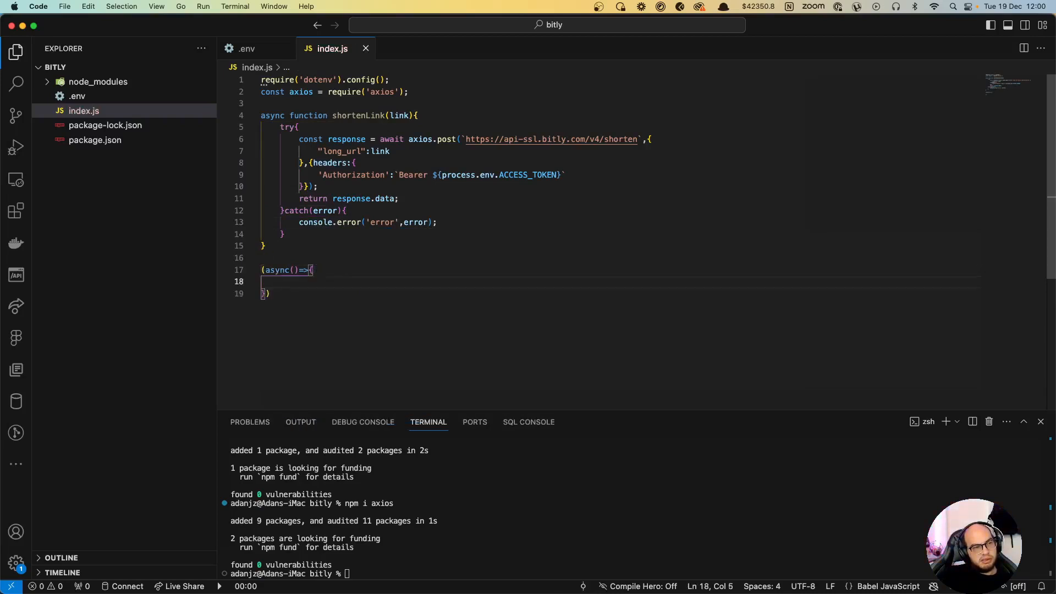
pyautogui.write('();')
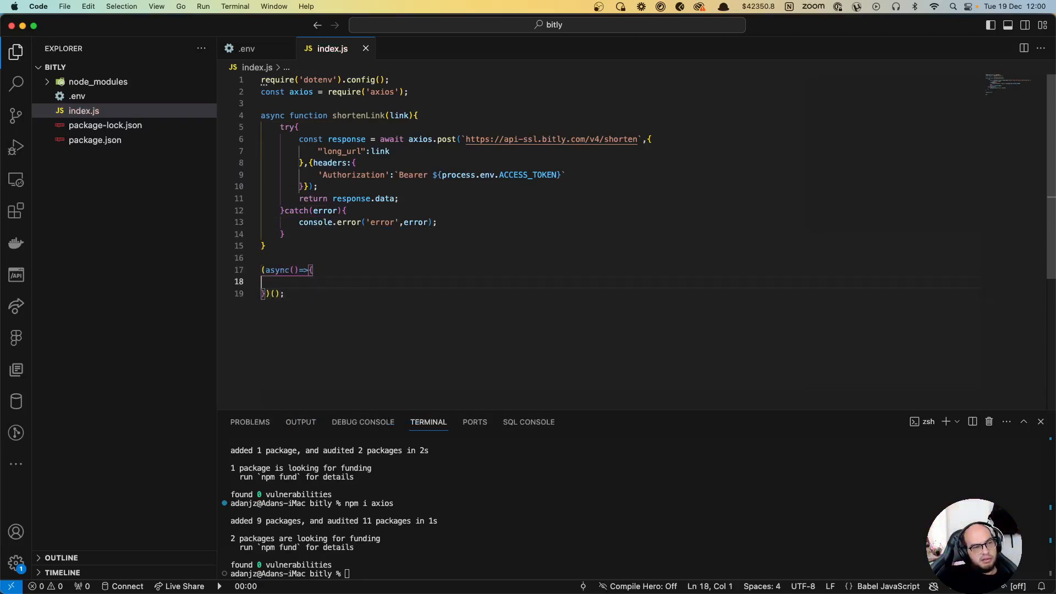
pyautogui.write('const url =')
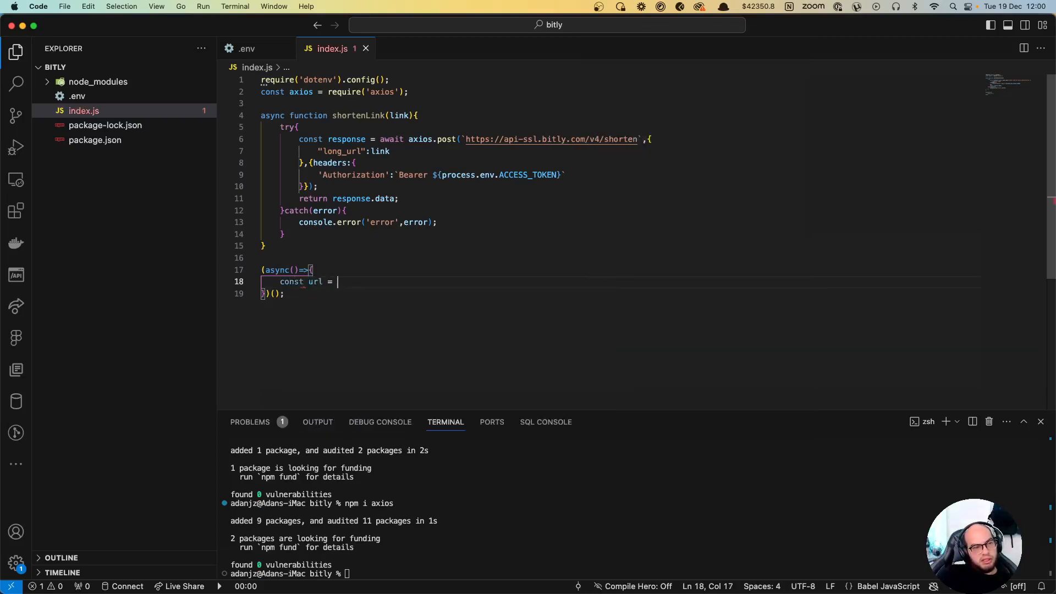
pyautogui.write('awiat')
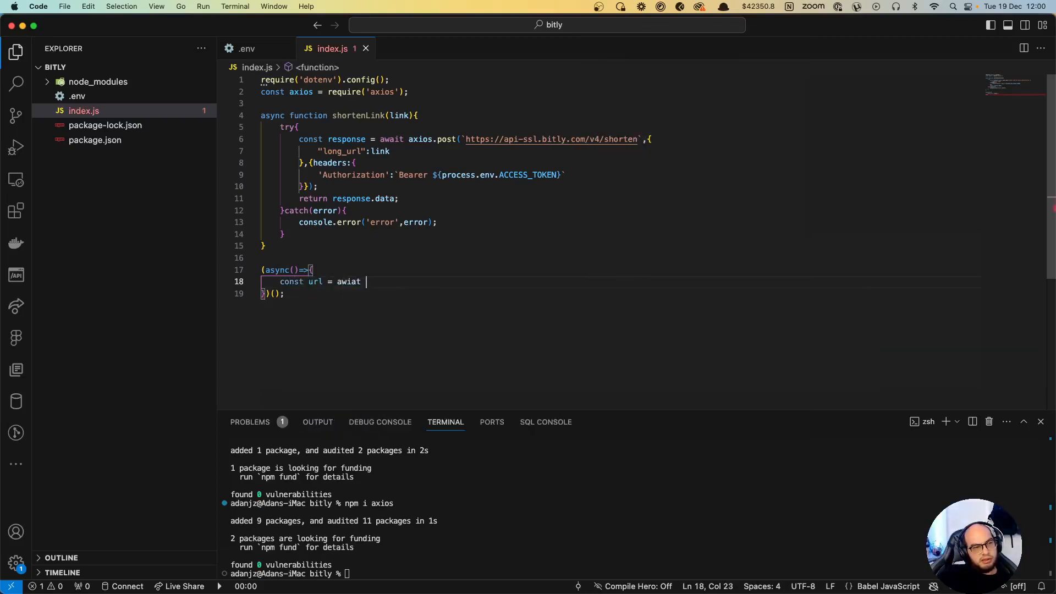
pyautogui.write('shortenLink()')
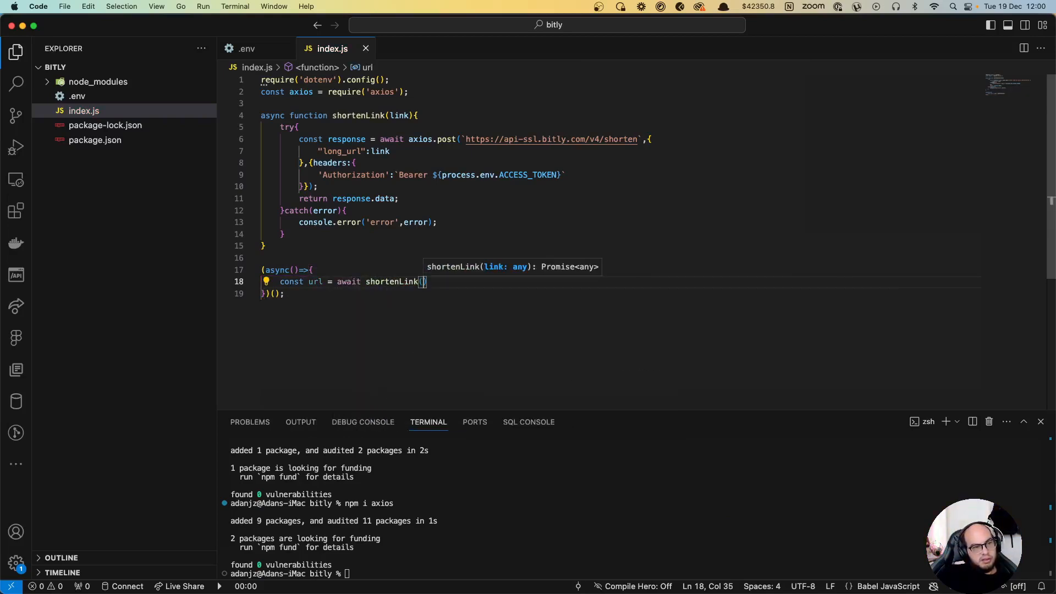
pyautogui.write('`')
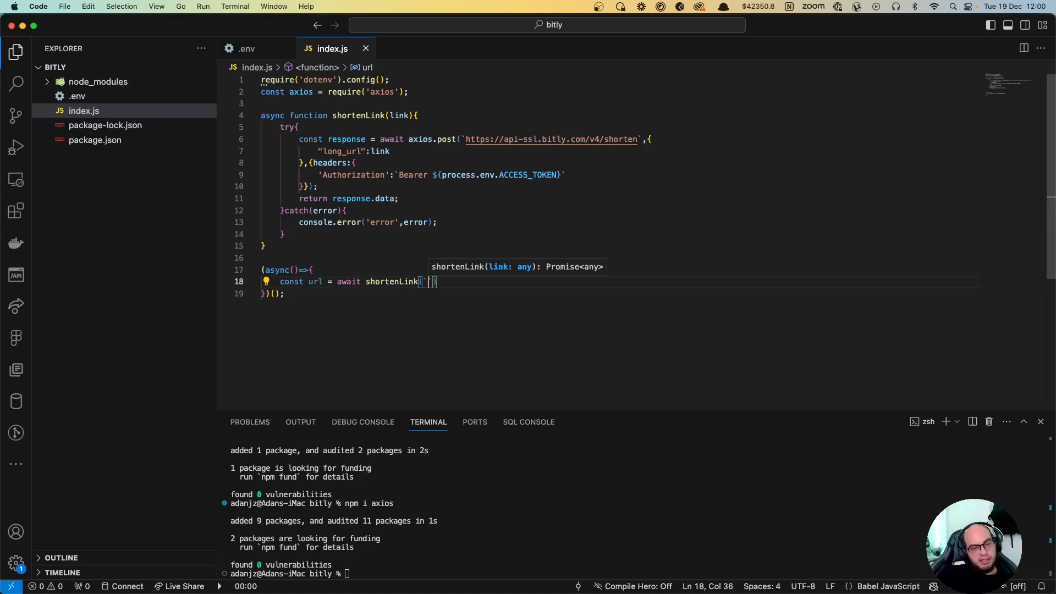
pyautogui.write('http://')
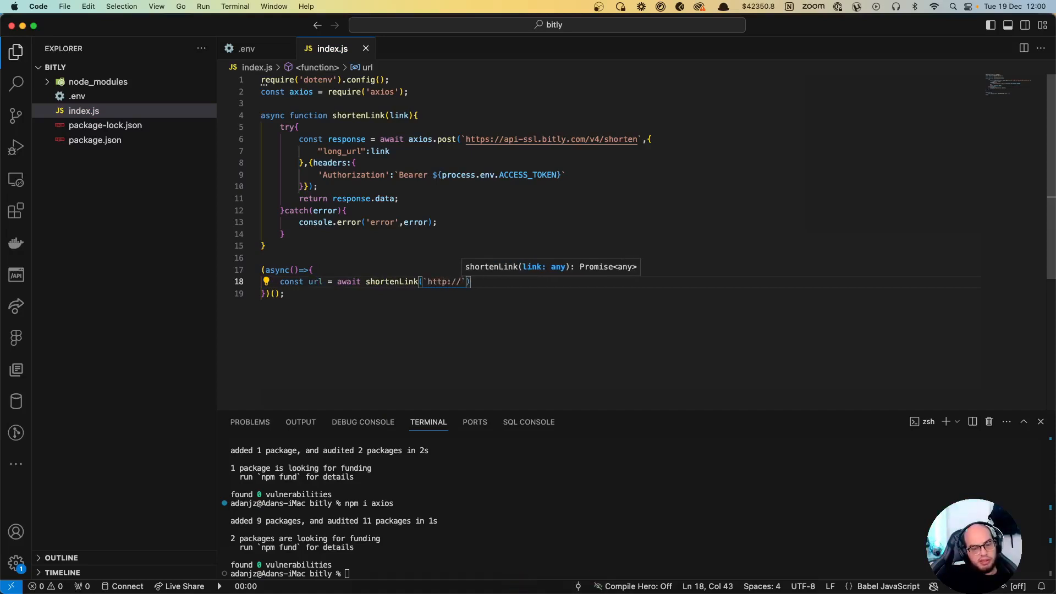
pyautogui.write('youtube')
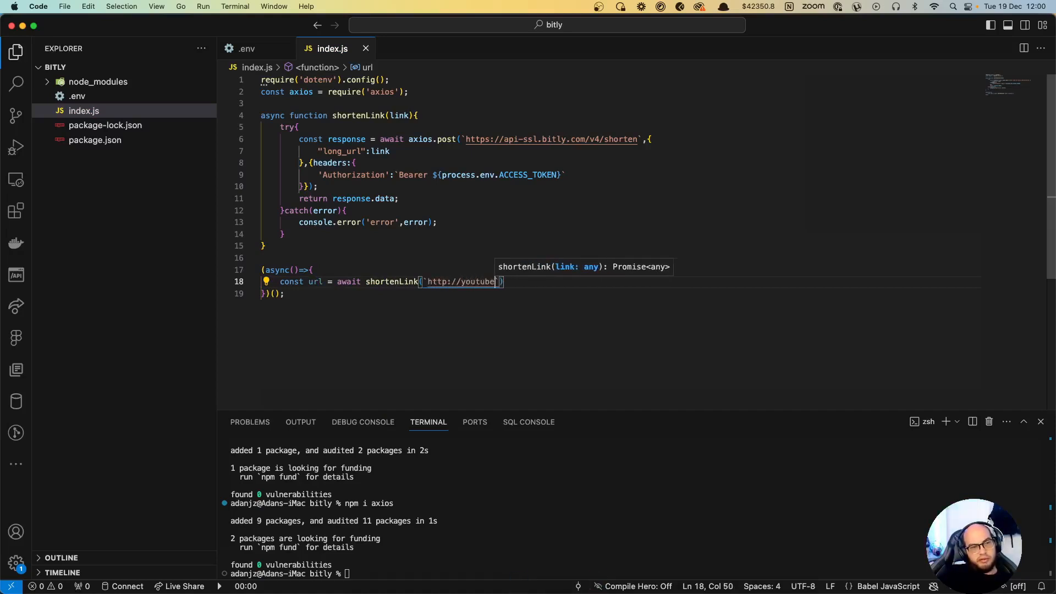
pyautogui.write('.com/@codign')
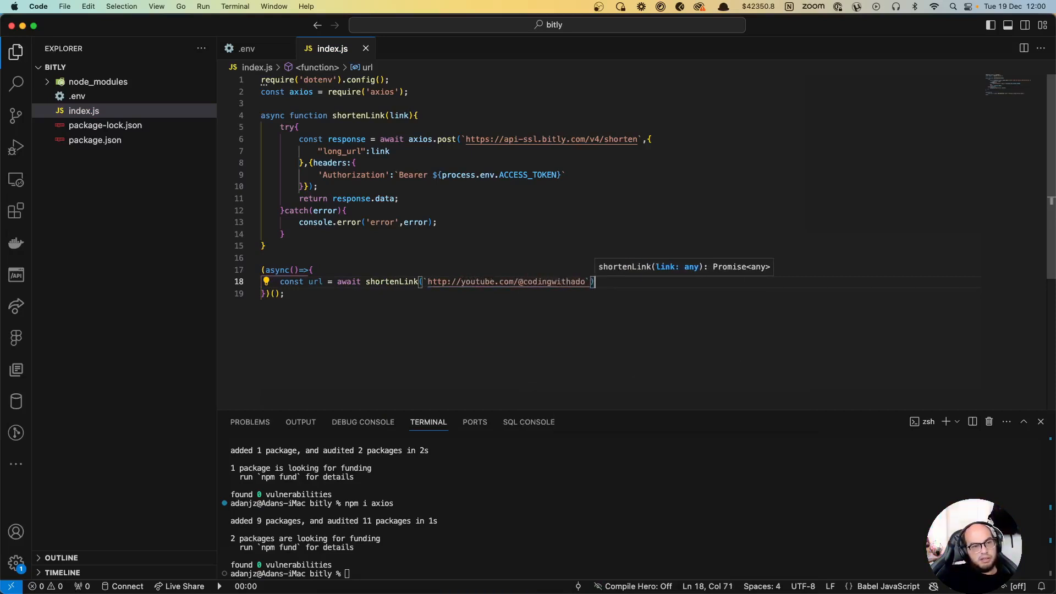
pyautogui.write('retu')
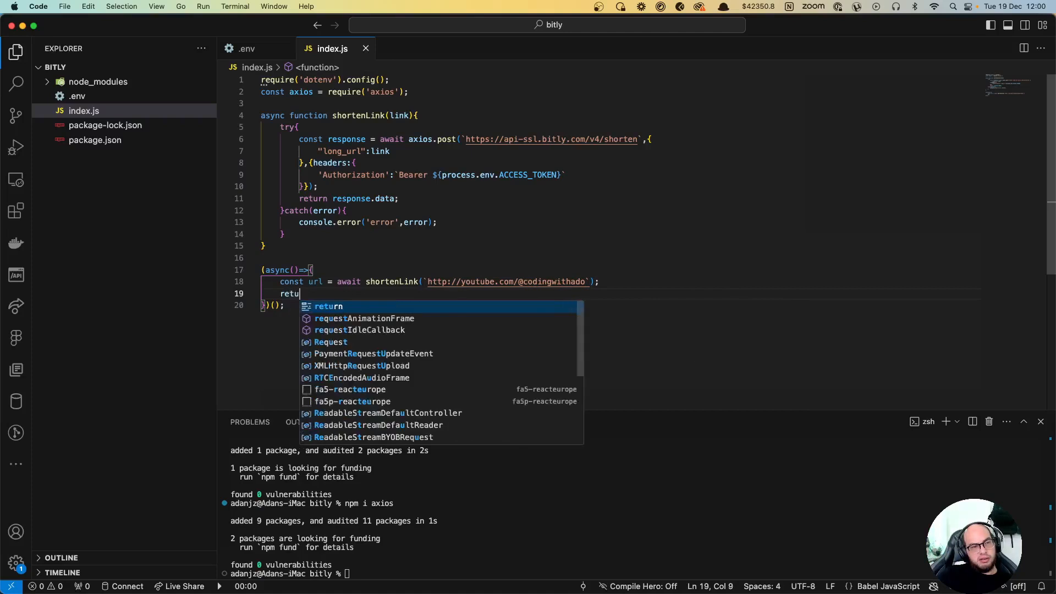
pyautogui.write('console.oo')
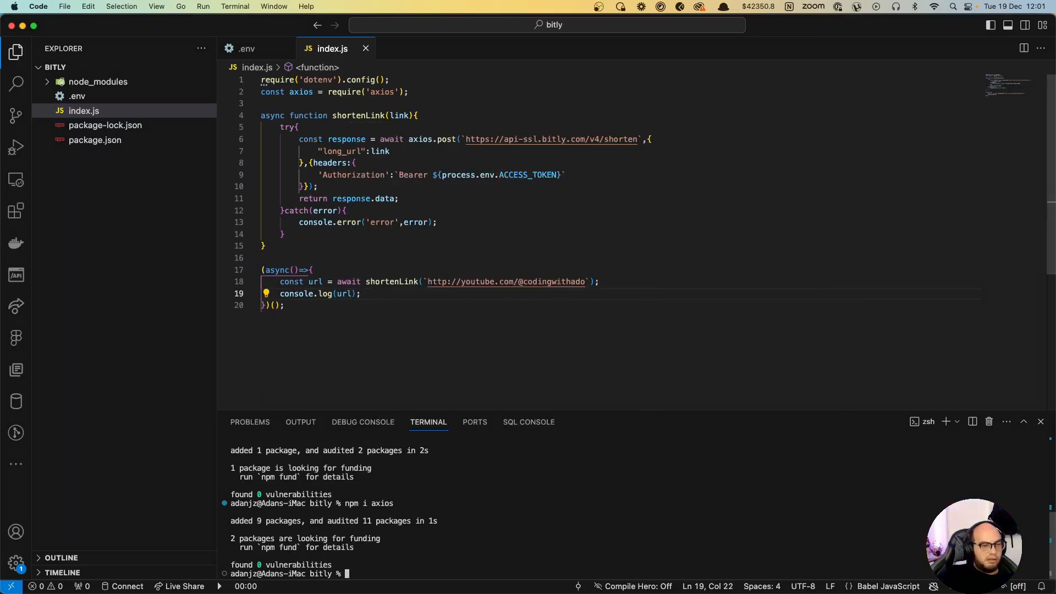
pyautogui.write('node')
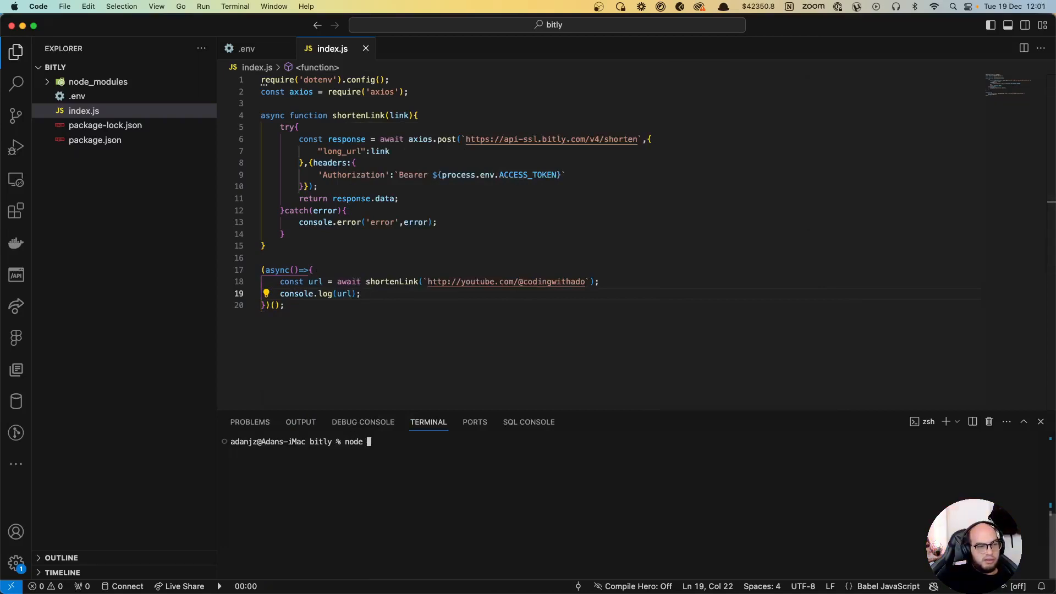
pyautogui.write('index.js')
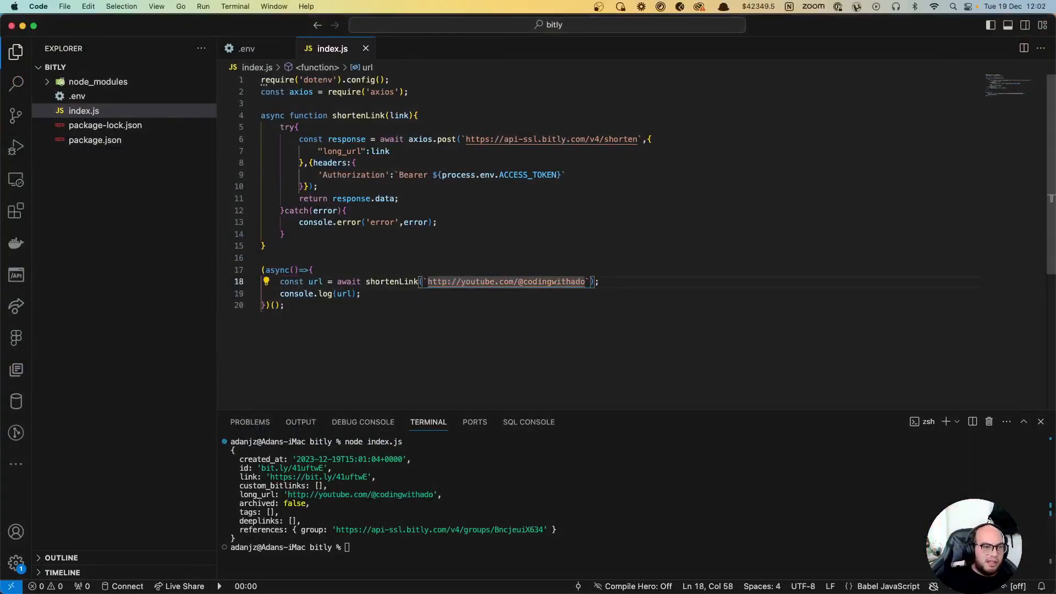
pyautogui.write('https://www.youtube.com/@CodingWithAdo')
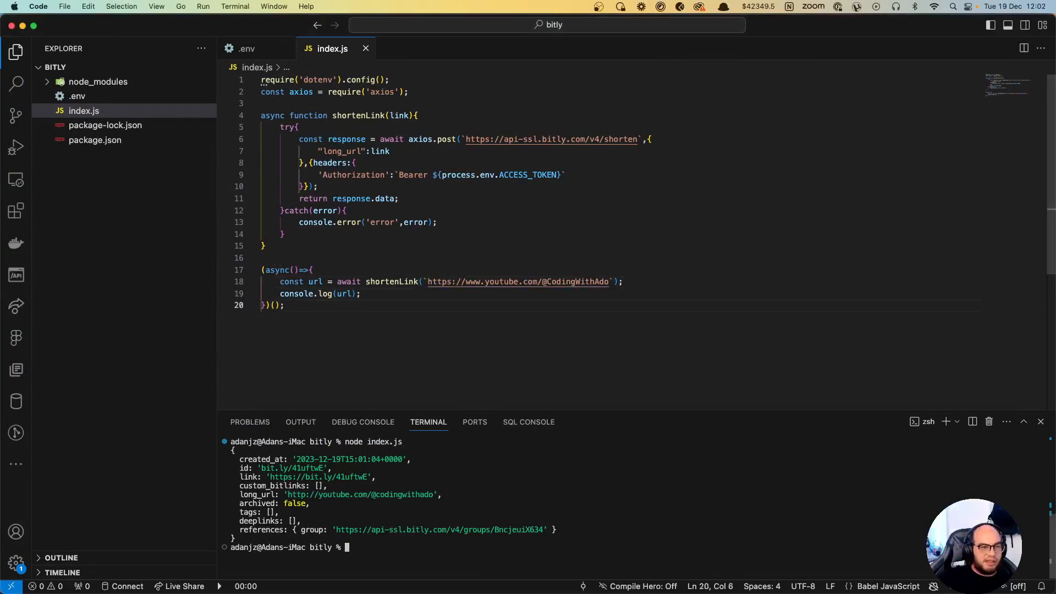
pyautogui.press('Enter')
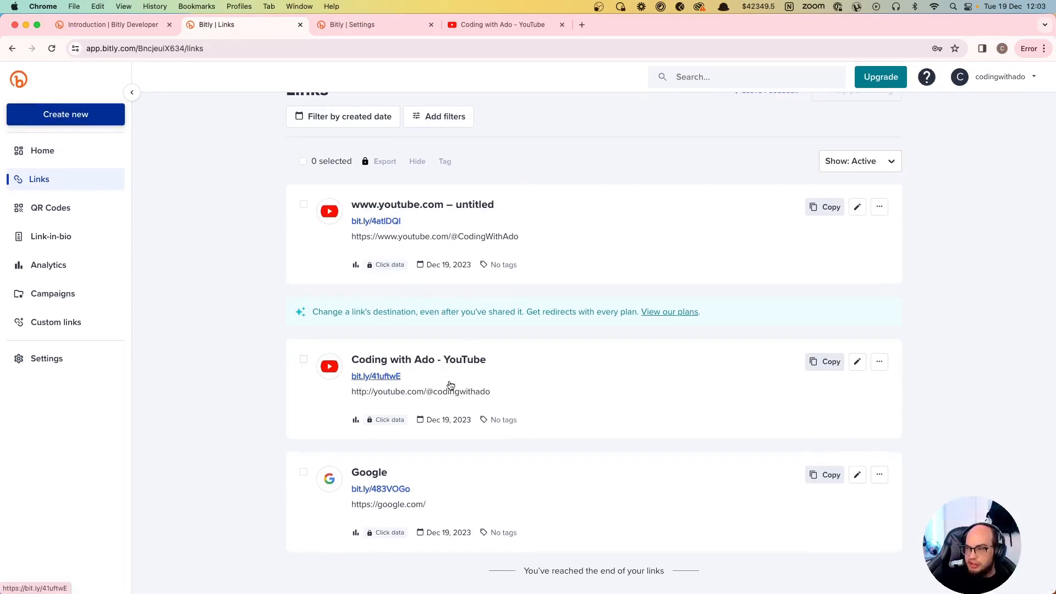
pyautogui.moveTo(369, 420)
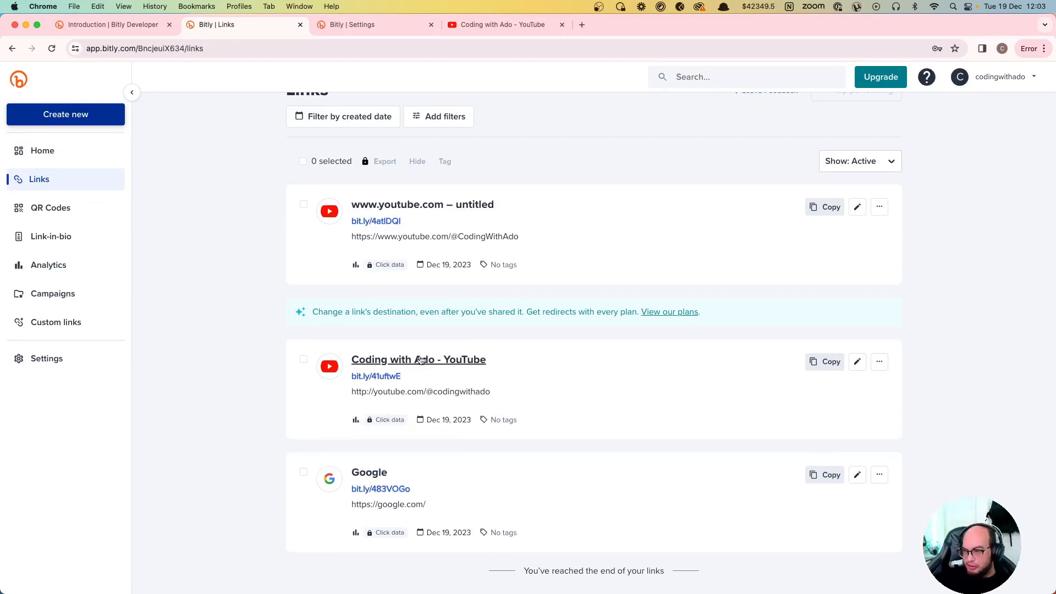
# Open the ••• actions menu for the Coding with Ado - YouTube link on Bitly's Links page.
pyautogui.click(879, 361)
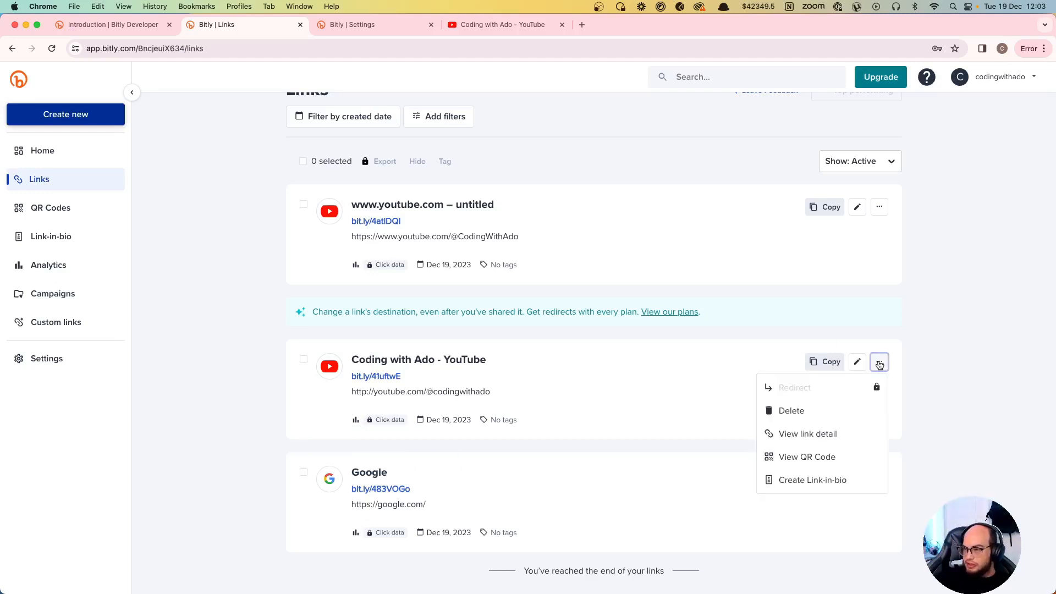
pyautogui.moveTo(818, 443)
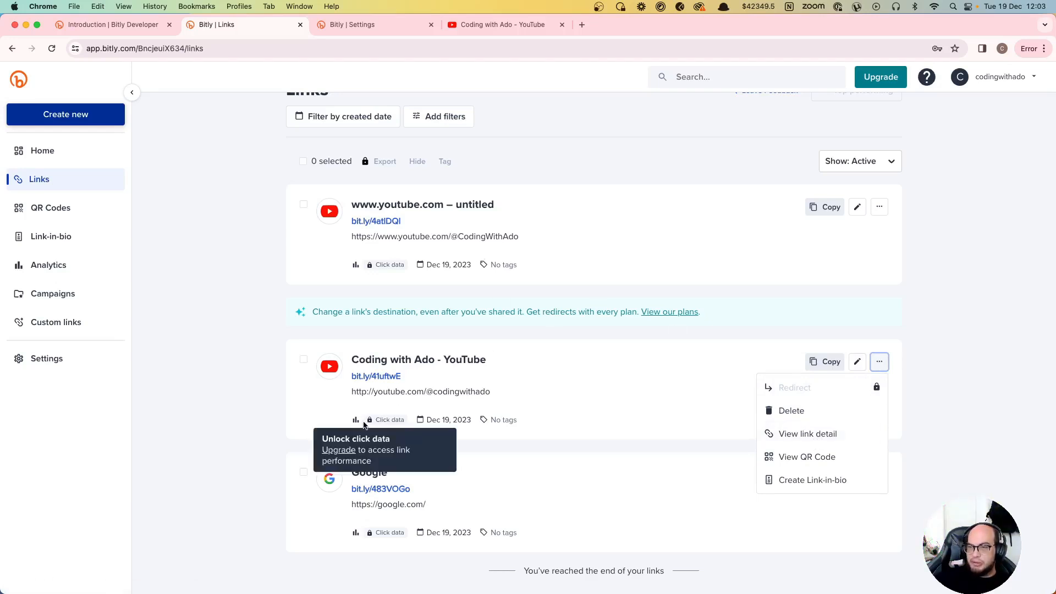
pyautogui.moveTo(323, 426)
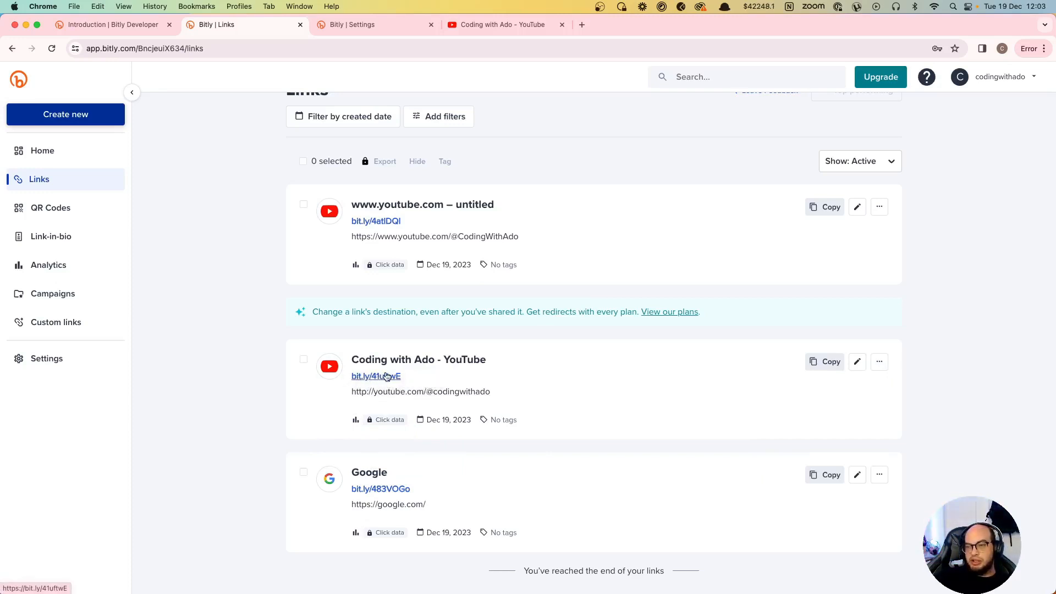
pyautogui.moveTo(384, 375)
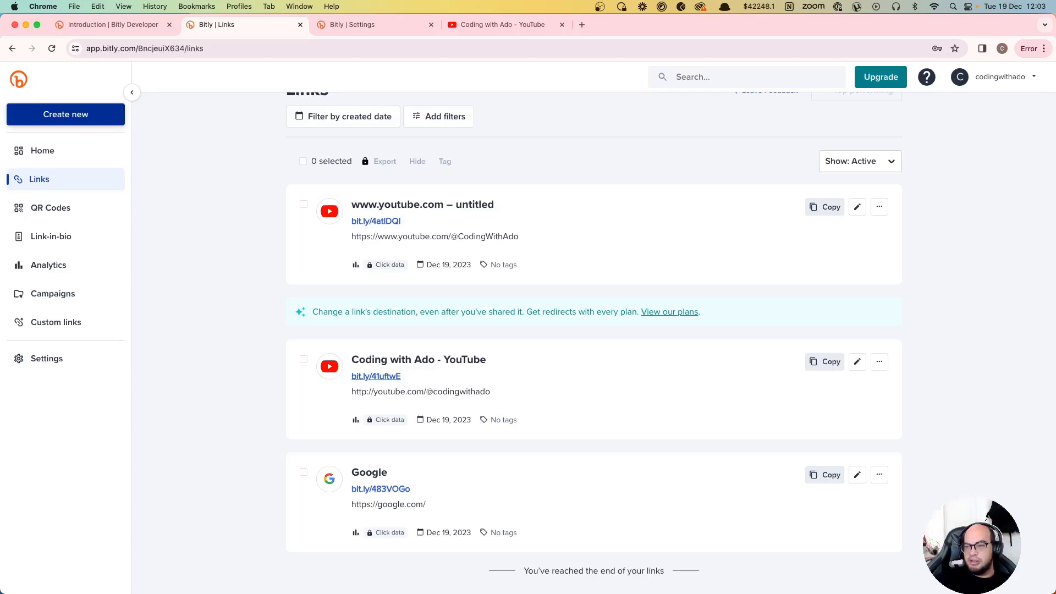
pyautogui.moveTo(364, 383)
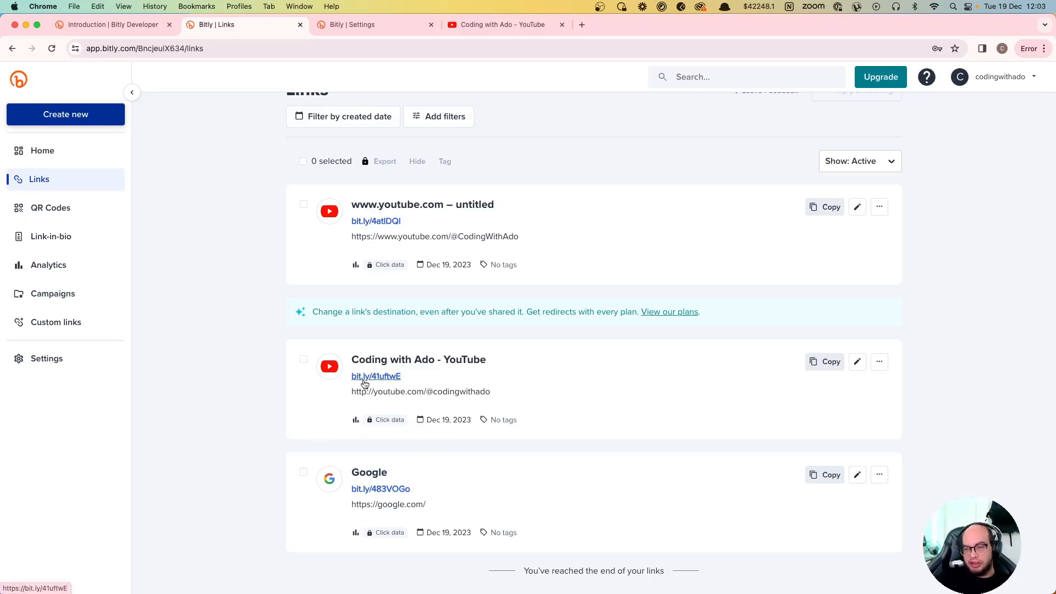
pyautogui.moveTo(270, 380)
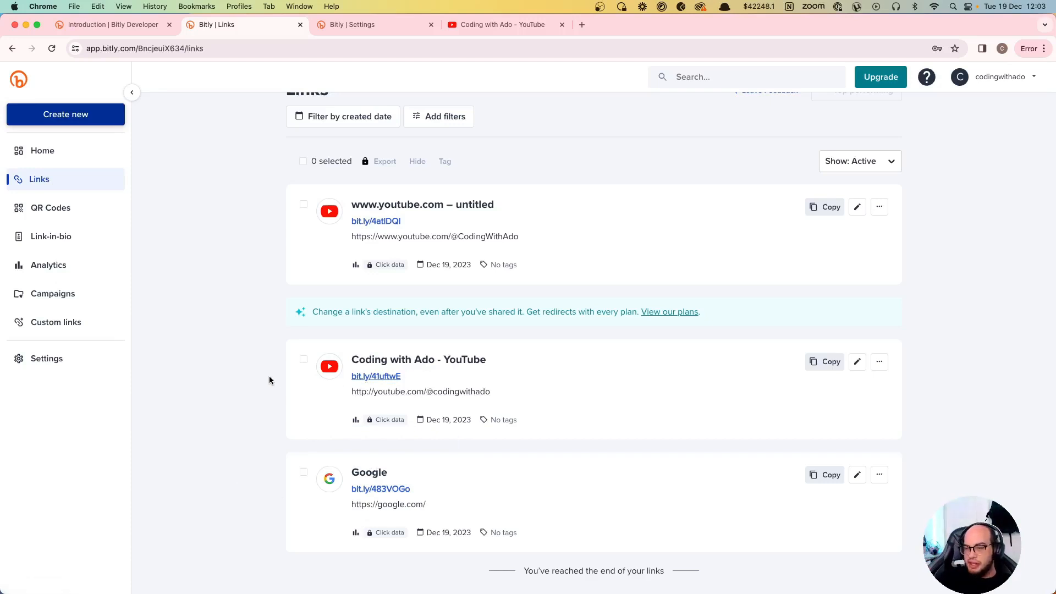